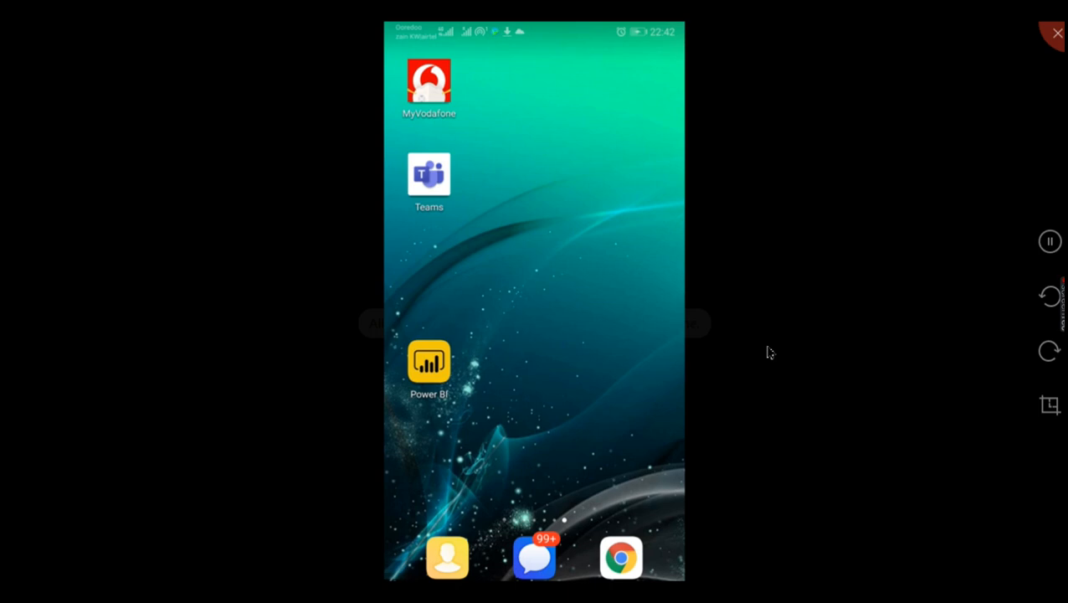
- Launch Power BI Mobile and bring up the POWER BI service sign-in form
{"action": "left_click", "coordinate": [428, 362]}
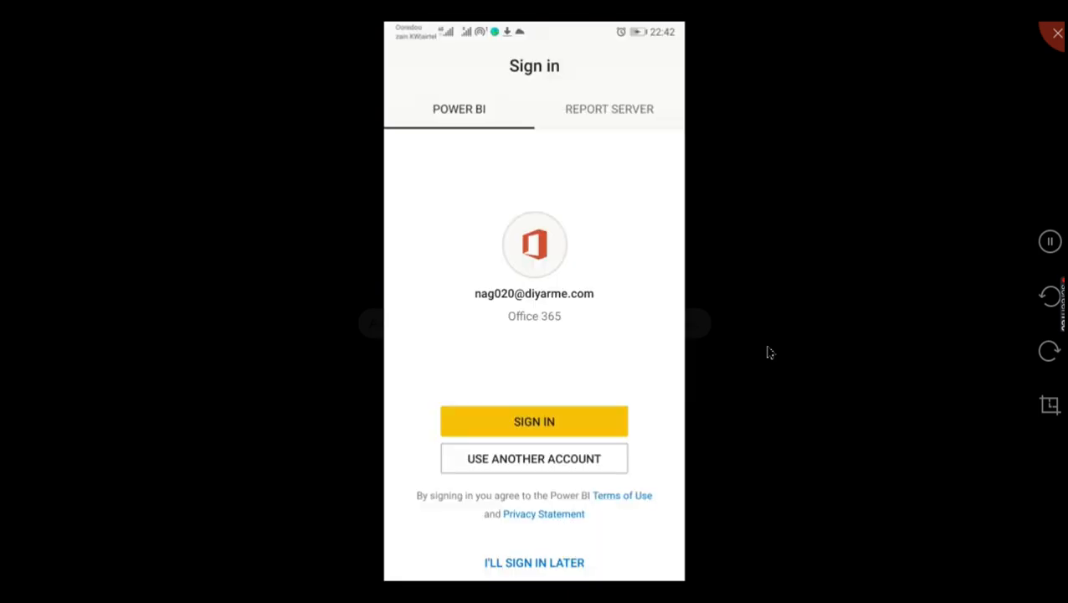
{"action": "left_click", "coordinate": [610, 108]}
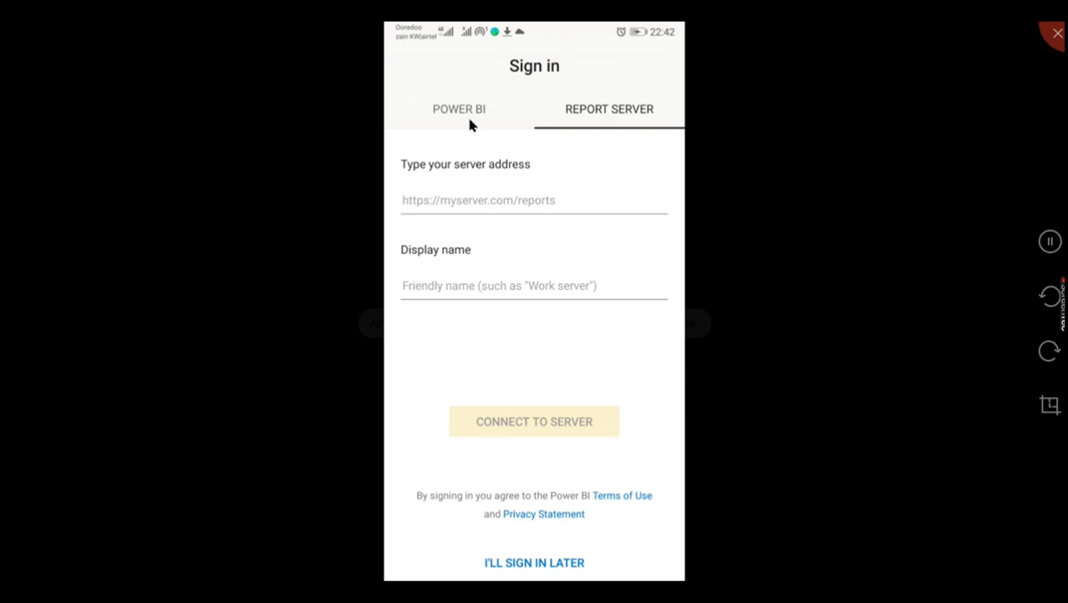
{"action": "left_click", "coordinate": [459, 108]}
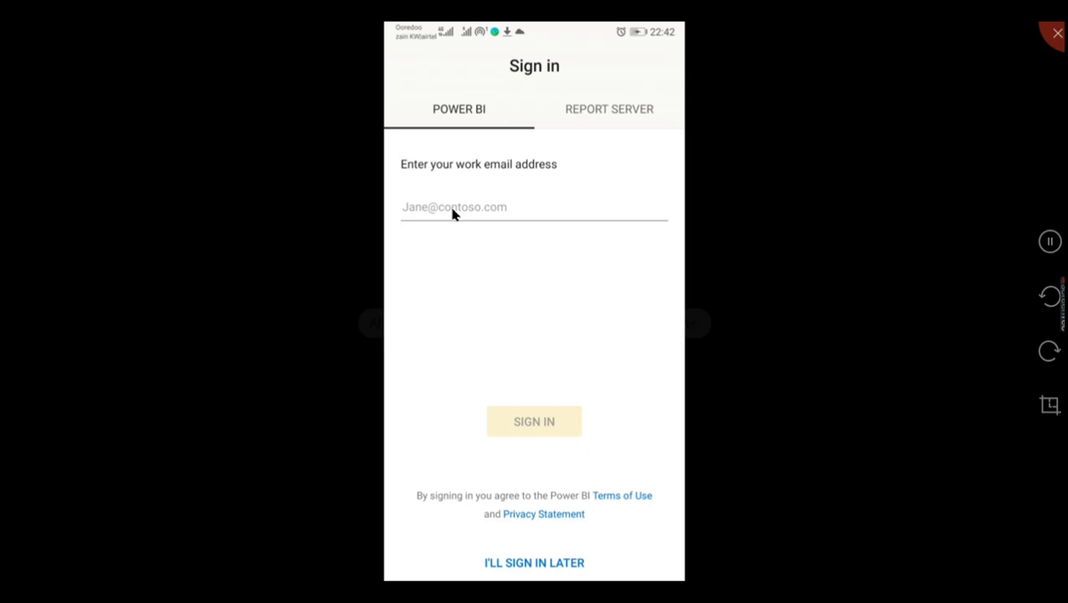
- Enter and submit the work email, then type the password on the Microsoft page
{"action": "left_click", "coordinate": [534, 207]}
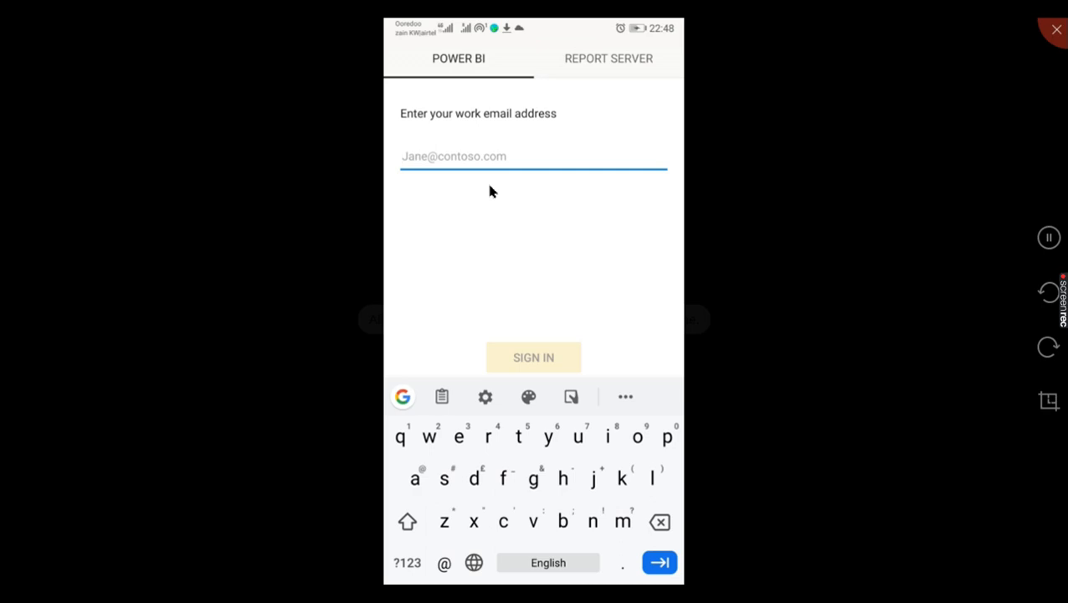
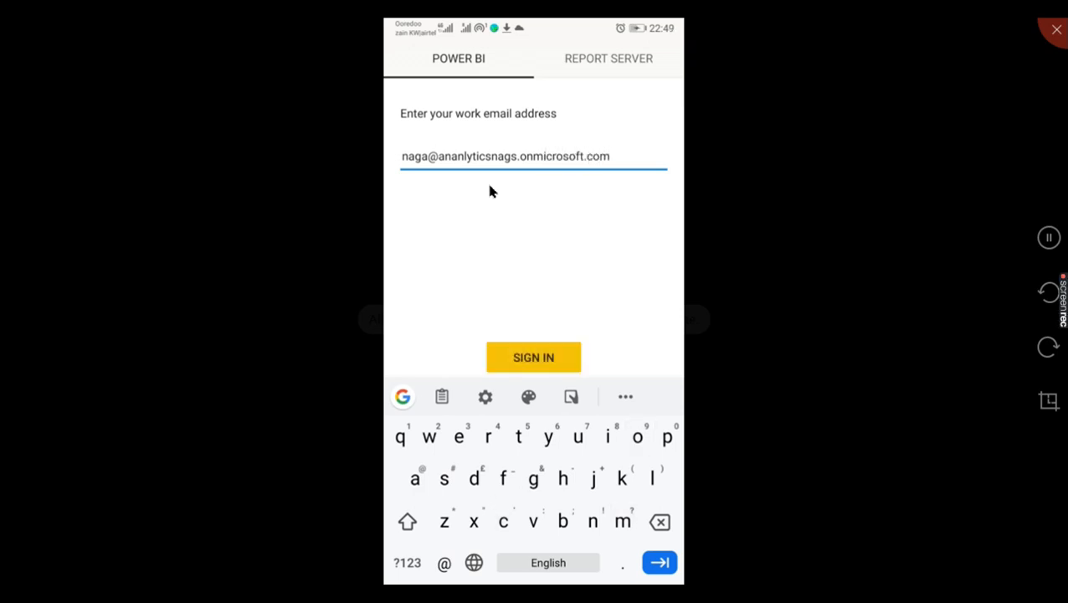
{"action": "left_click", "coordinate": [534, 357]}
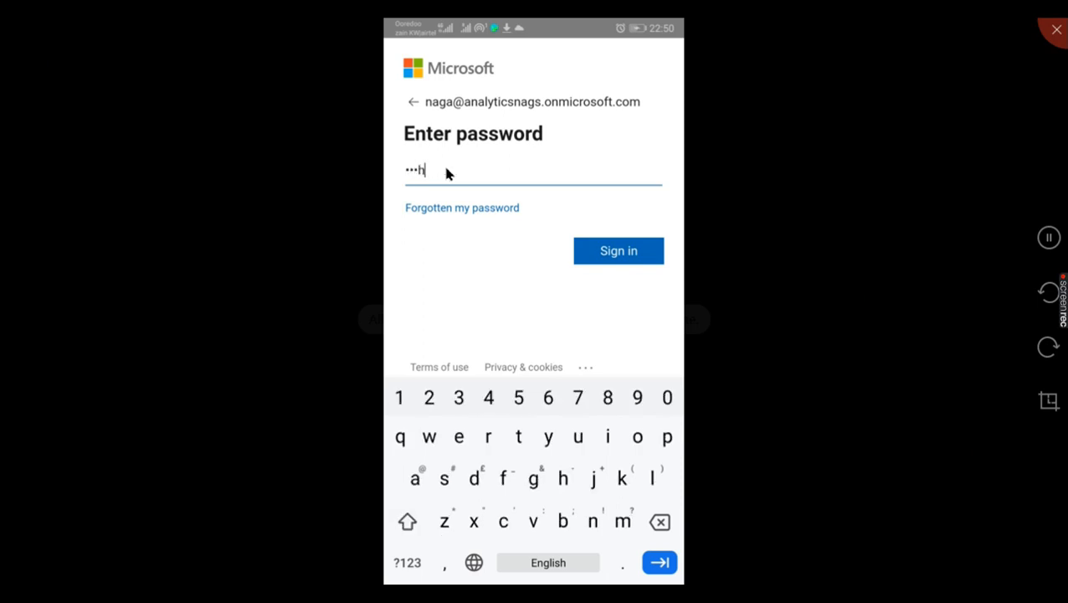
{"action": "type", "text": "na"}
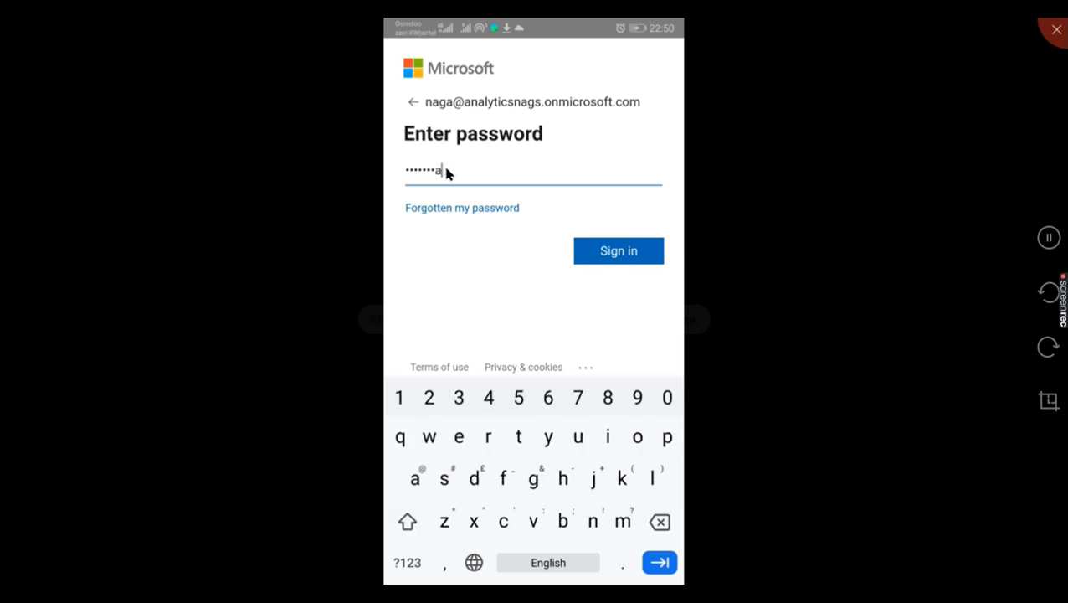
{"action": "key", "text": "Backspace"}
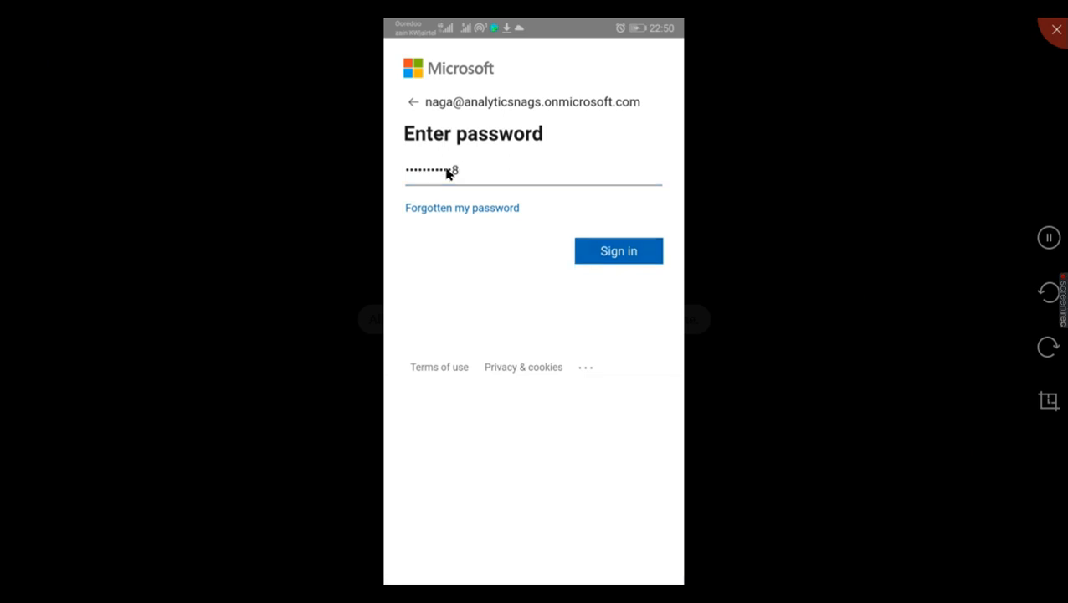
- Sign in, toggle usage sharing, and advance through the introduction pages to Home
{"action": "left_click", "coordinate": [618, 250]}
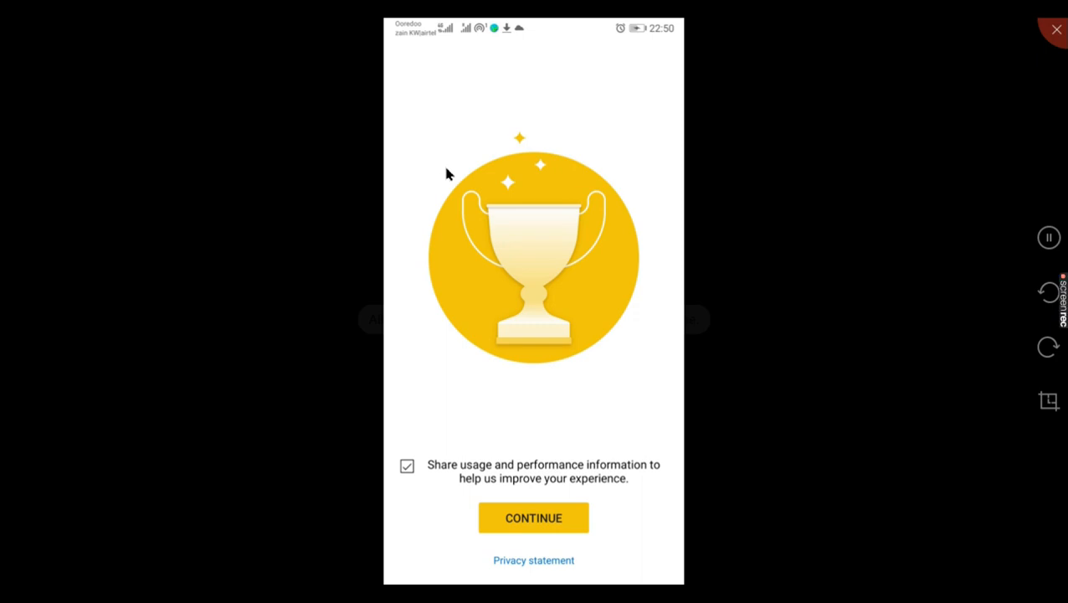
{"action": "left_click", "coordinate": [407, 466]}
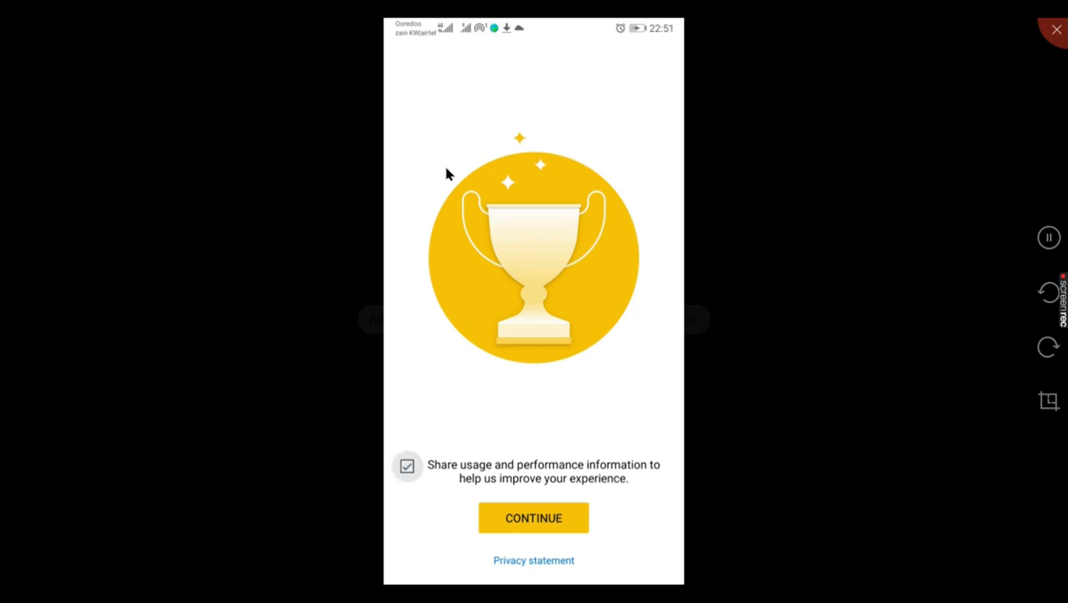
{"action": "left_click", "coordinate": [407, 467]}
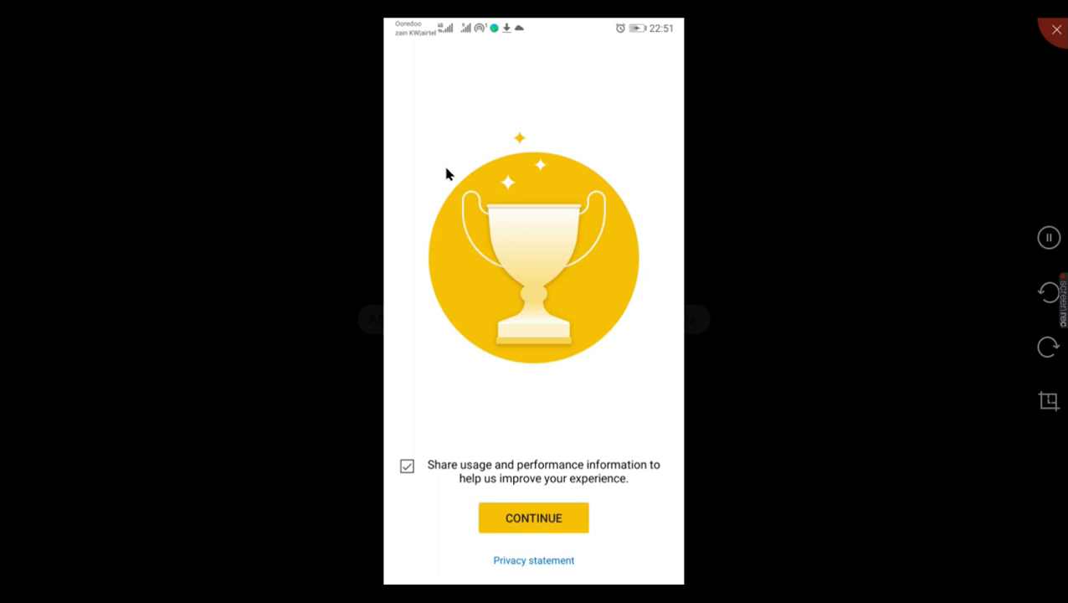
{"action": "left_click", "coordinate": [533, 517]}
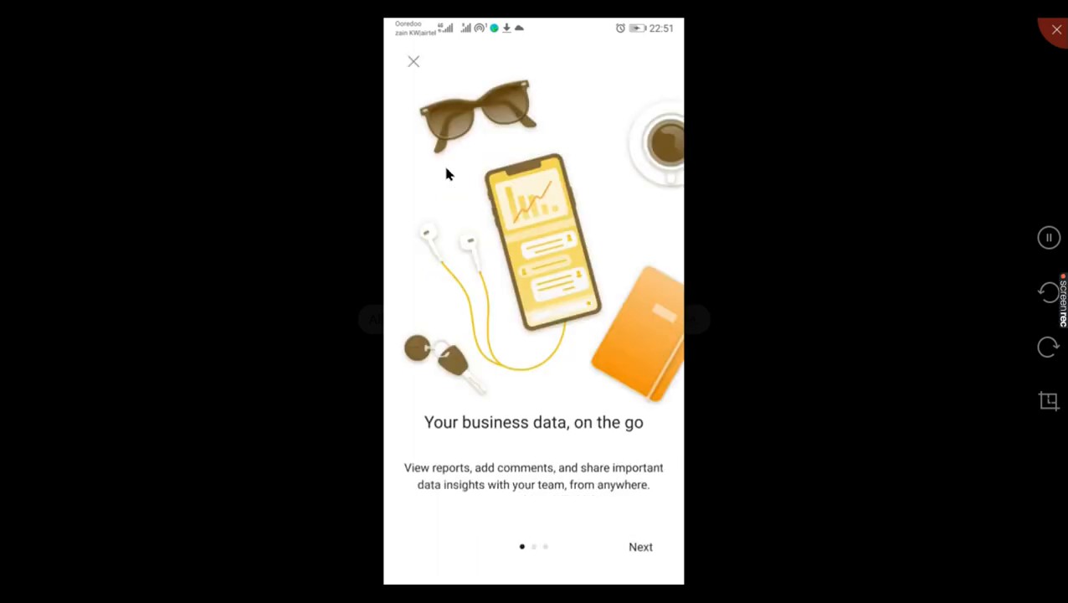
{"action": "left_click", "coordinate": [641, 546]}
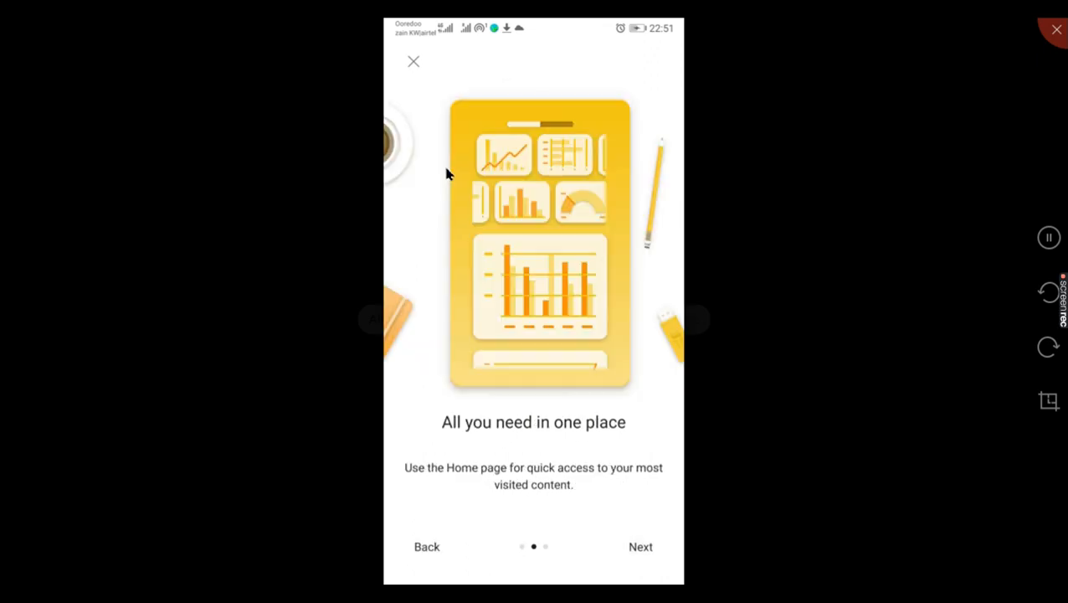
{"action": "left_click", "coordinate": [640, 547]}
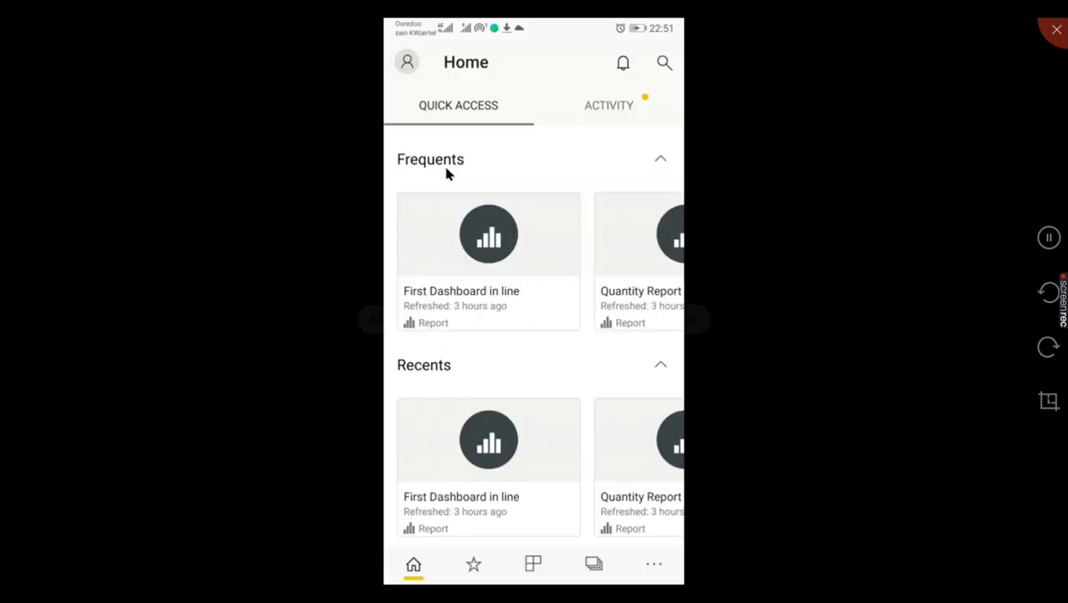
{"action": "mouse_move", "coordinate": [498, 243]}
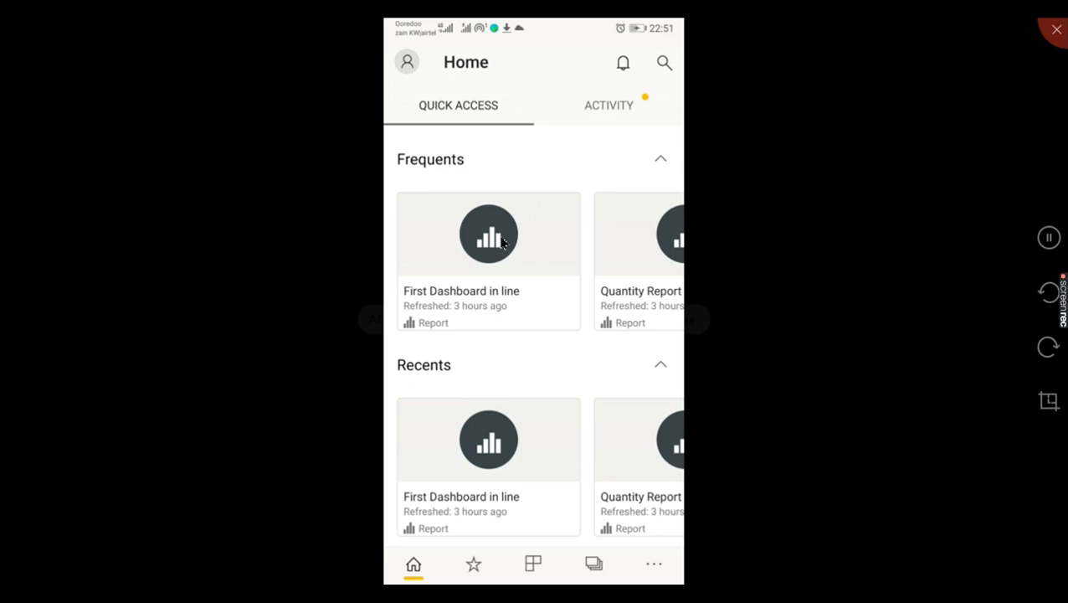
- Open First Dashboard in line from My Workspace's REPORTS tab
{"action": "left_click", "coordinate": [594, 563]}
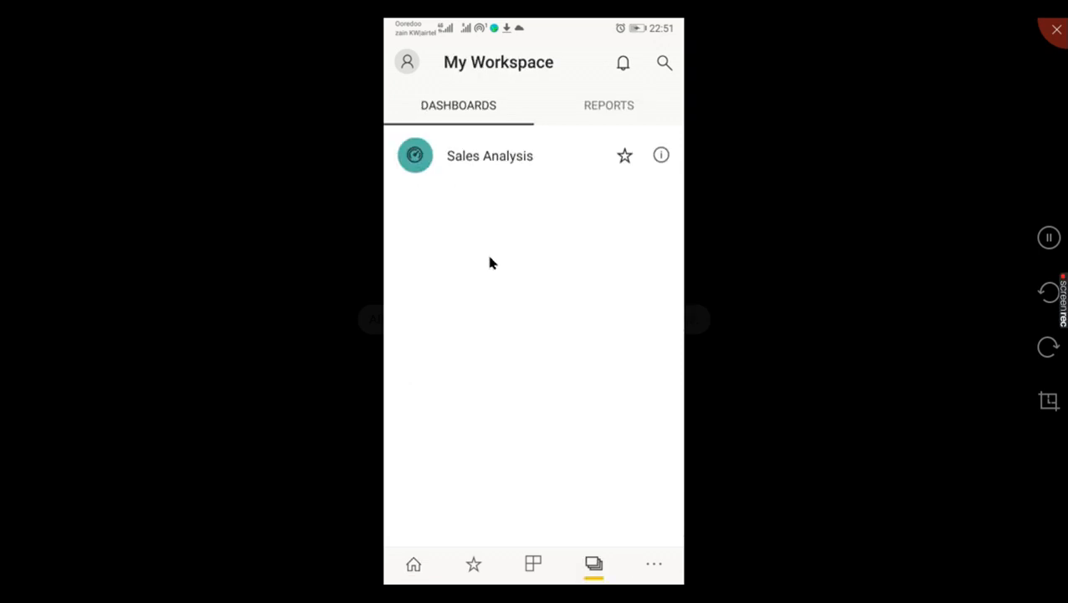
{"action": "mouse_move", "coordinate": [488, 232]}
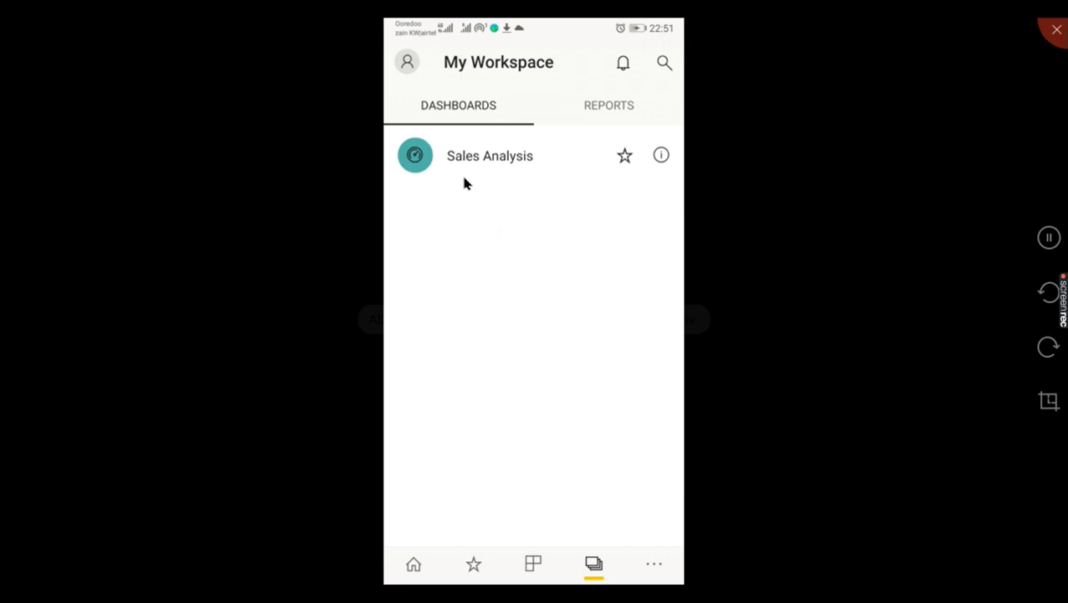
{"action": "mouse_move", "coordinate": [597, 117]}
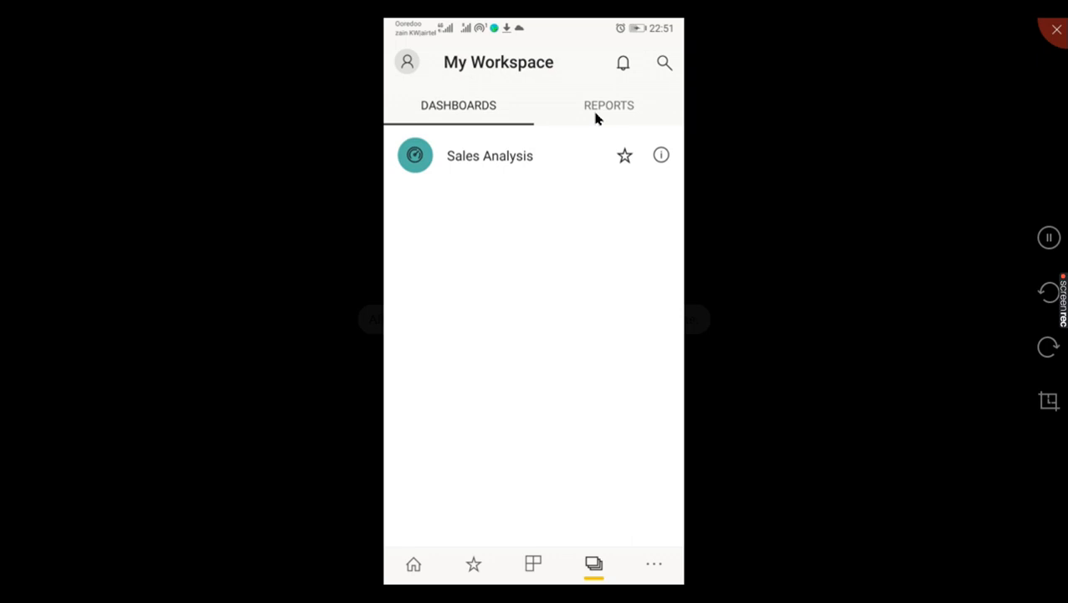
{"action": "left_click", "coordinate": [609, 104]}
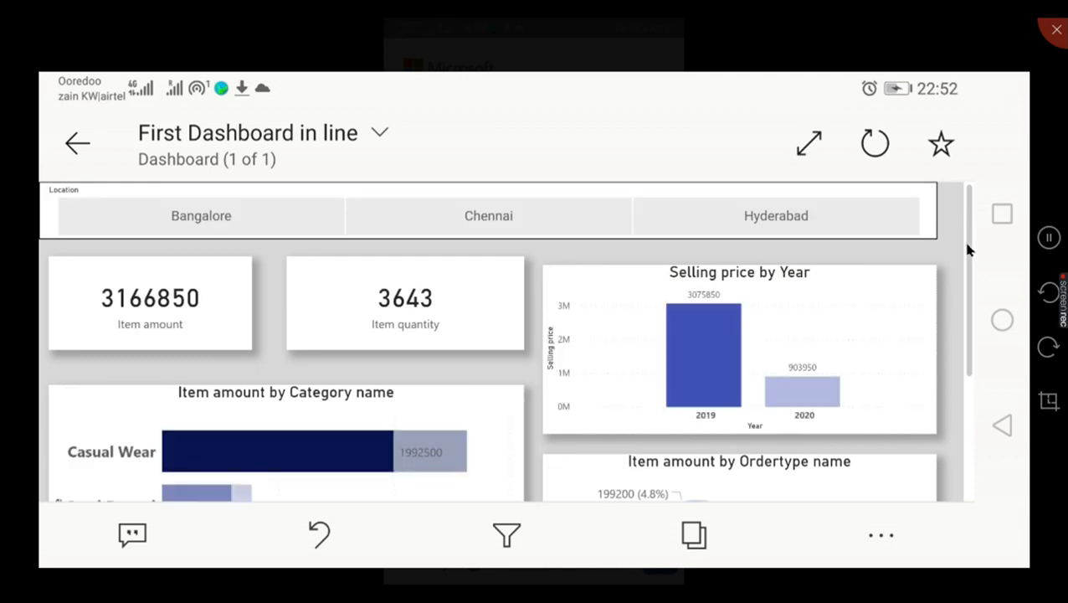
{"action": "mouse_move", "coordinate": [971, 268]}
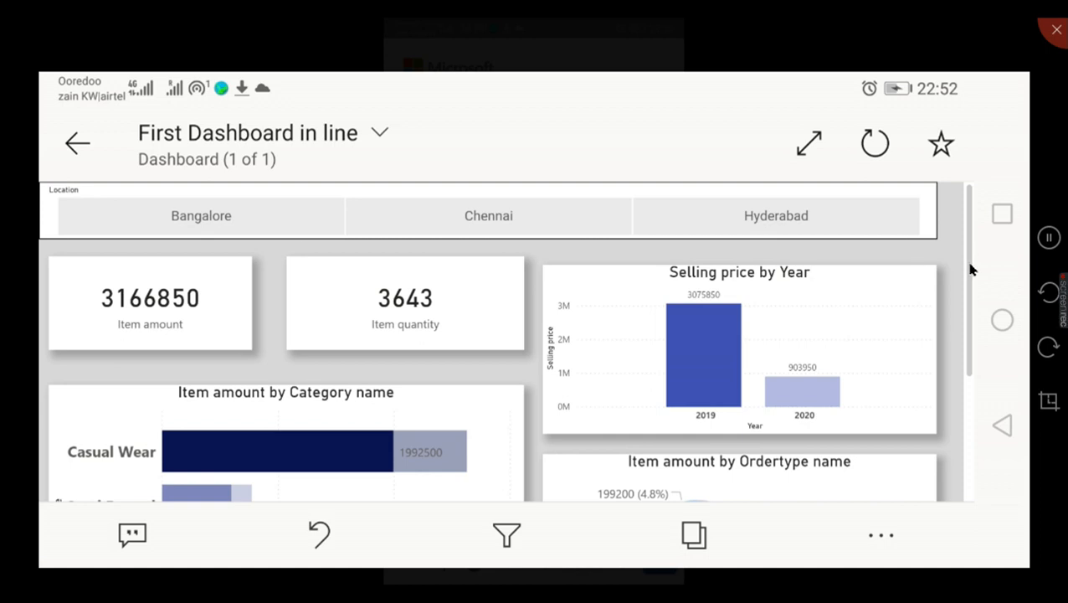
{"action": "mouse_move", "coordinate": [972, 282]}
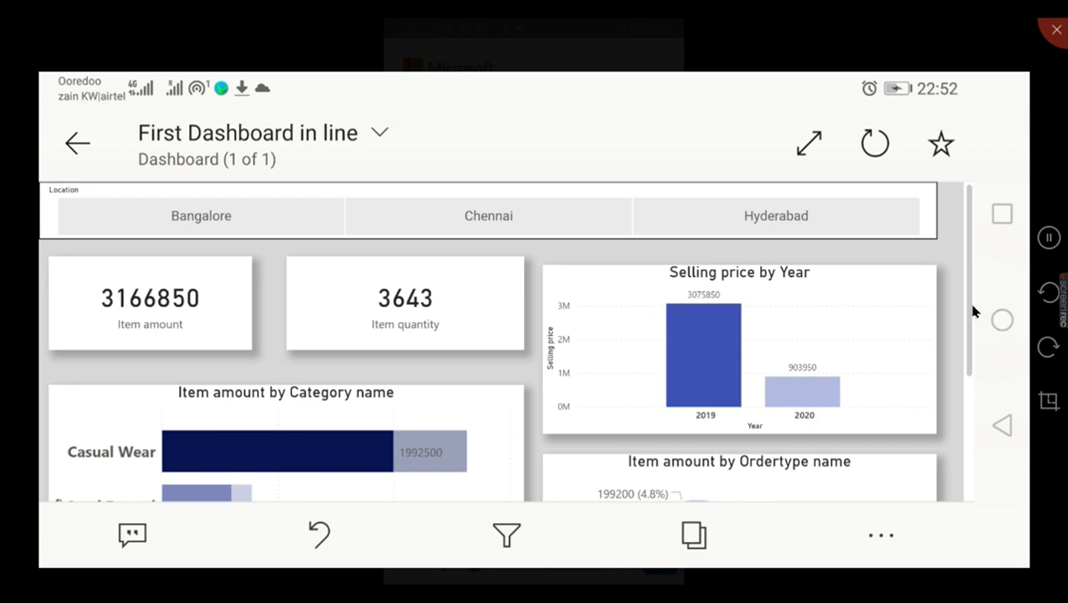
- Filter the report to Casual Wear (1992500), view it full screen, then return to Reports
{"action": "scroll", "scroll_direction": "down", "scroll_amount": 3}
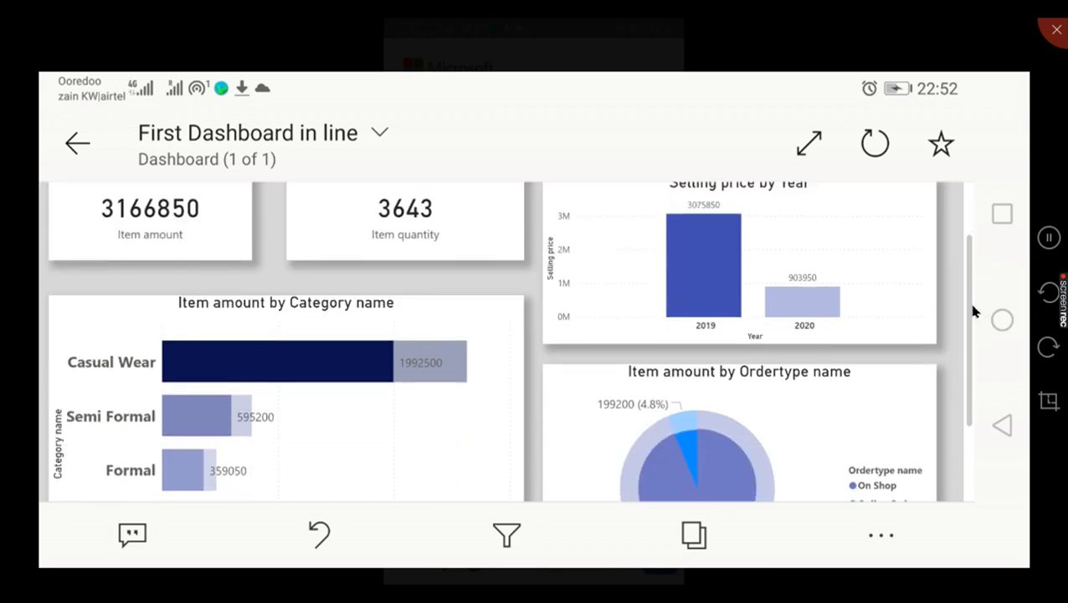
{"action": "scroll", "scroll_direction": "down", "scroll_amount": 3}
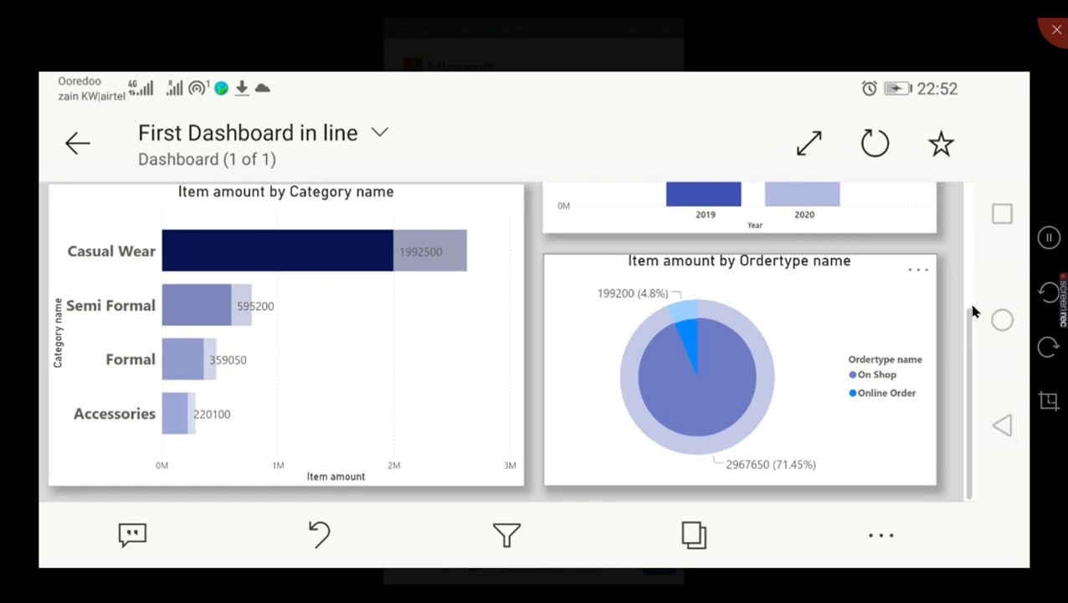
{"action": "left_click", "coordinate": [276, 251]}
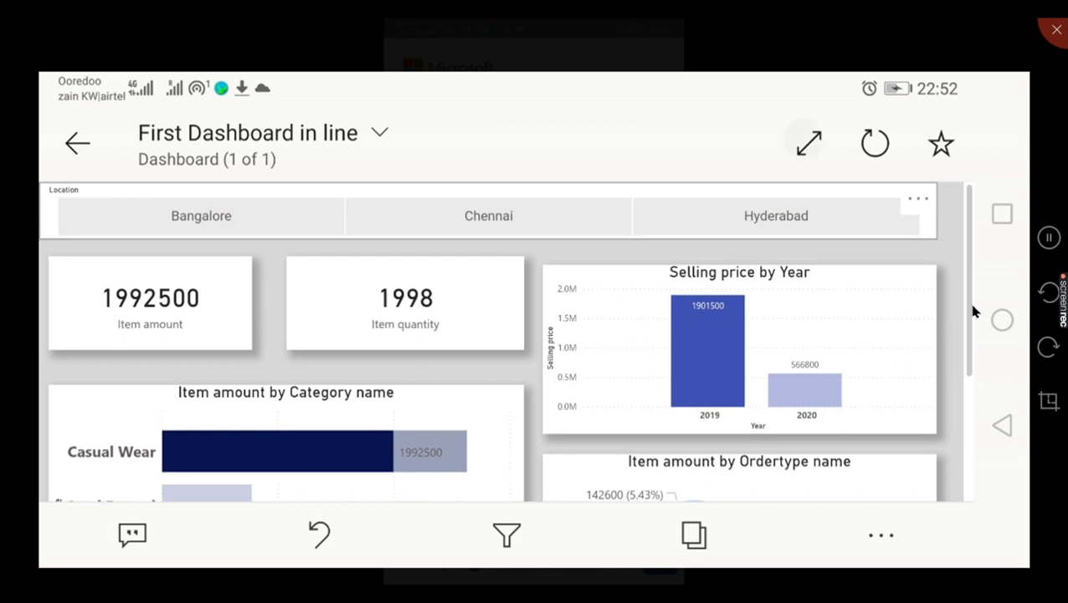
{"action": "left_click", "coordinate": [806, 143]}
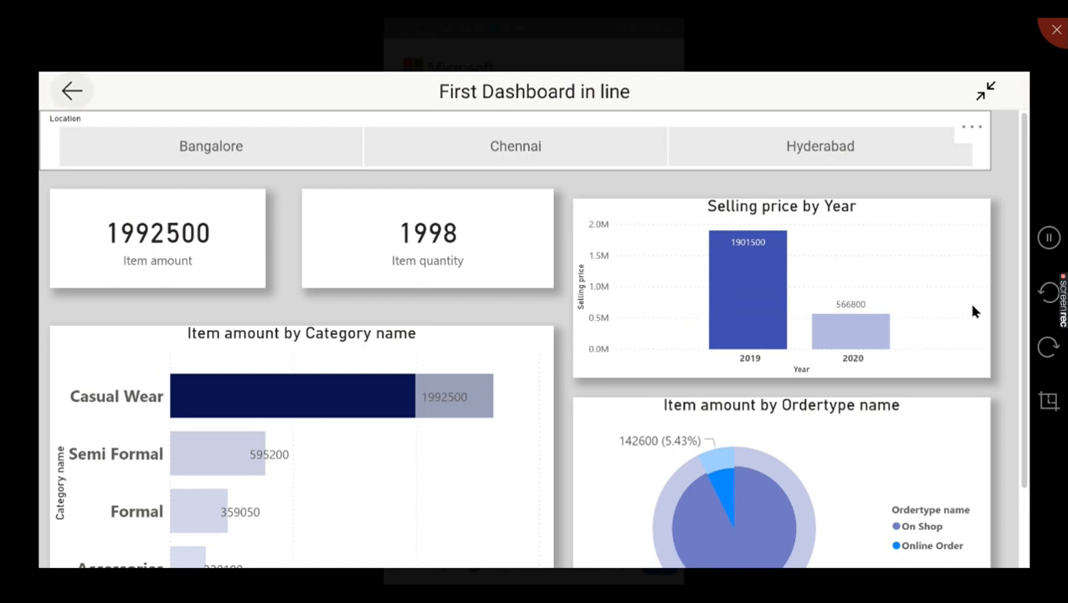
{"action": "left_click", "coordinate": [72, 90]}
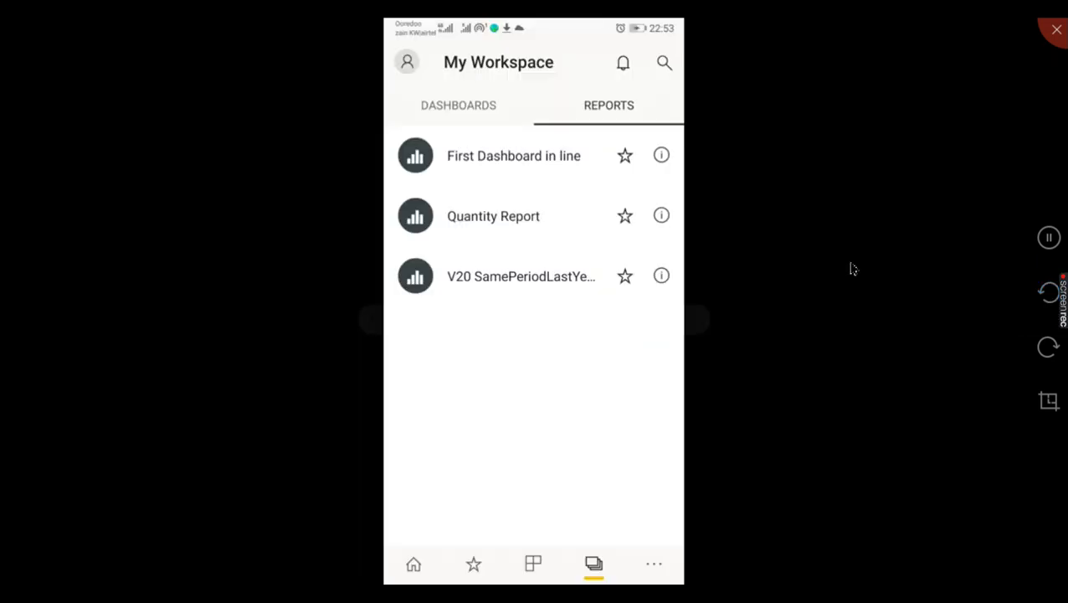
{"action": "mouse_move", "coordinate": [881, 310]}
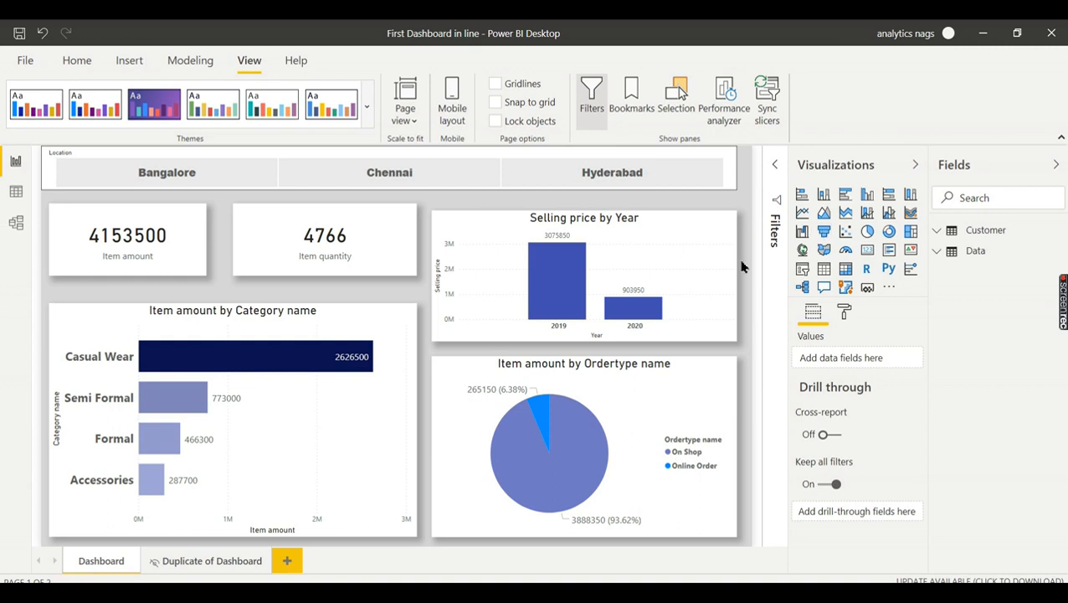
{"action": "mouse_move", "coordinate": [395, 213]}
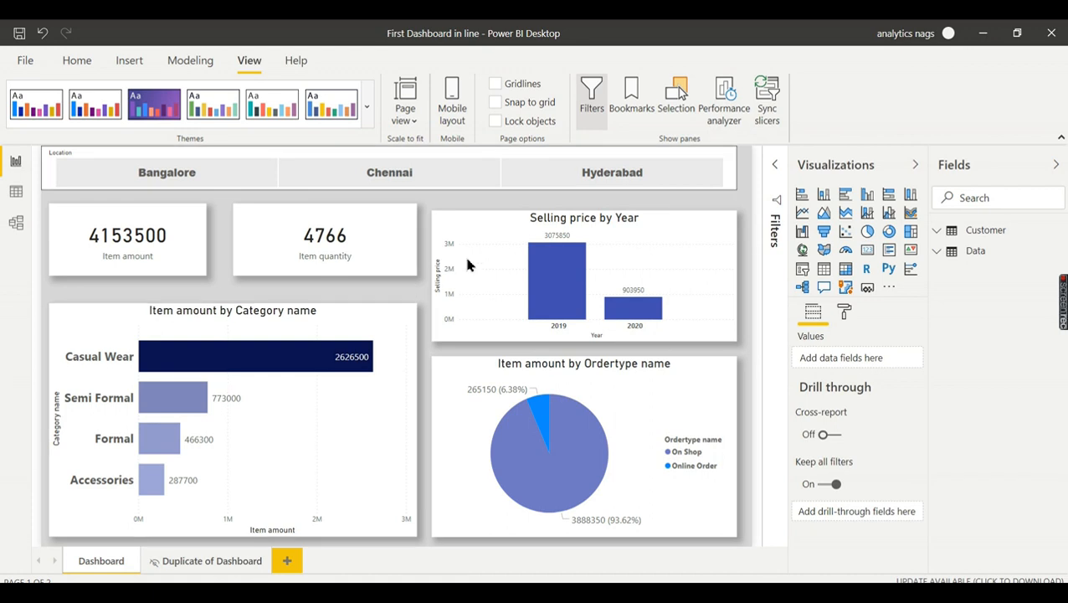
{"action": "mouse_move", "coordinate": [427, 280]}
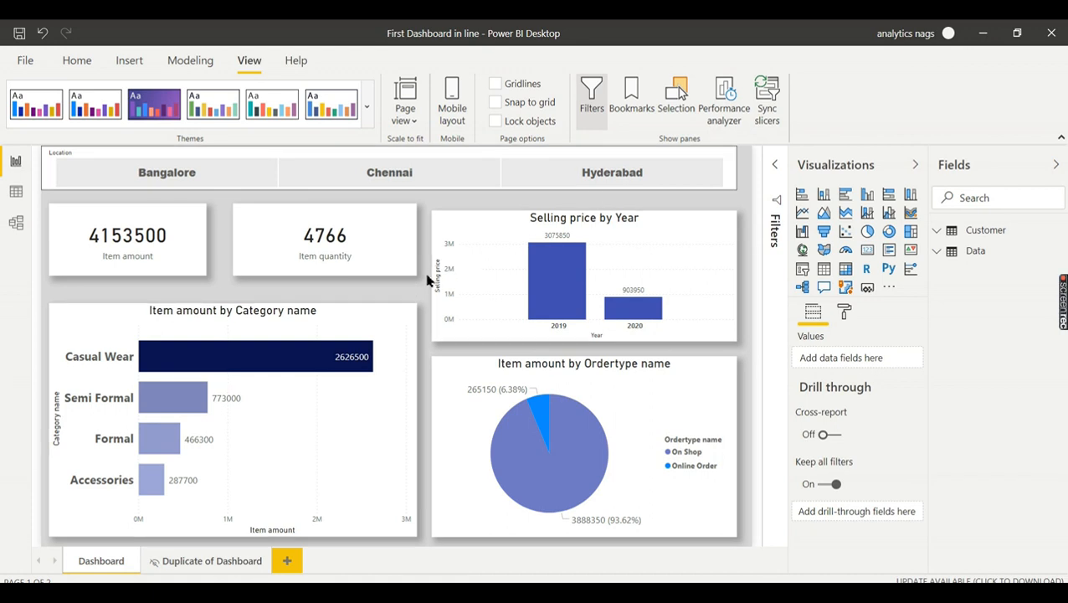
- Open the Mobile layout phone canvas from the View ribbon
{"action": "left_click", "coordinate": [76, 59]}
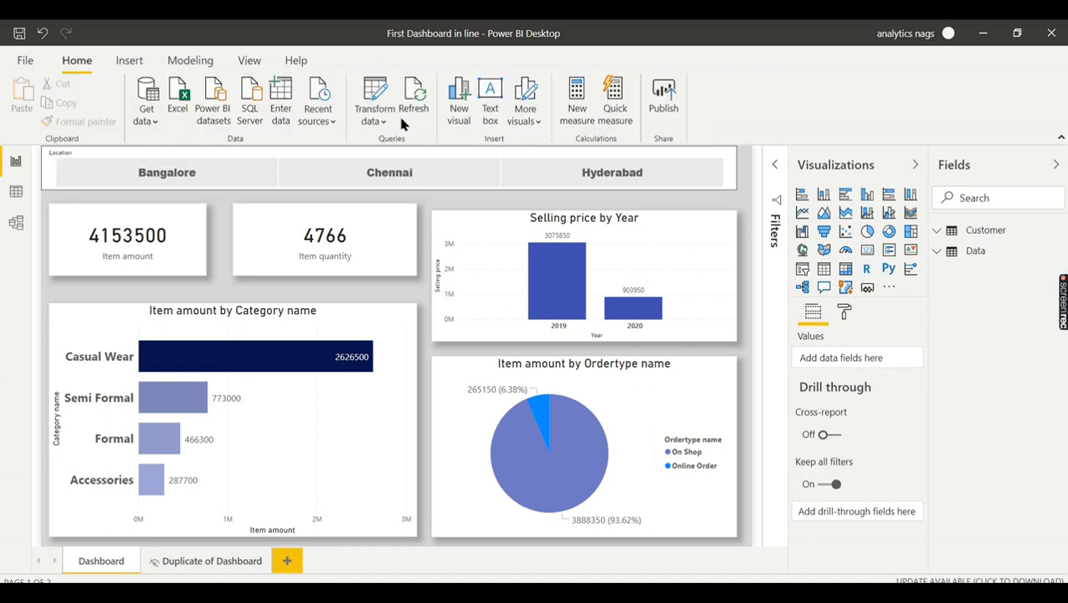
{"action": "mouse_move", "coordinate": [259, 267]}
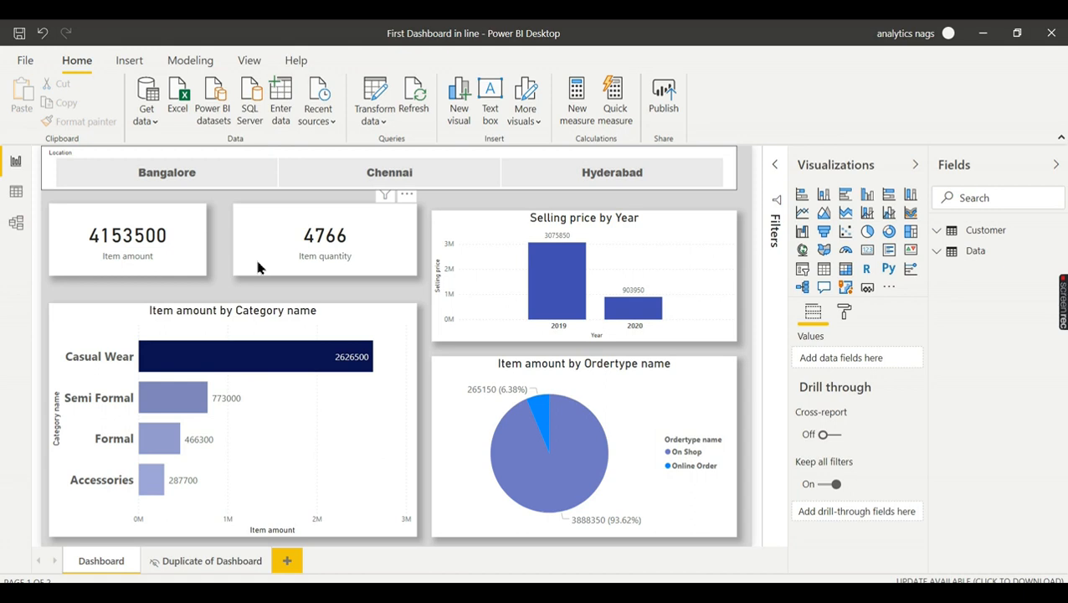
{"action": "left_click", "coordinate": [250, 60]}
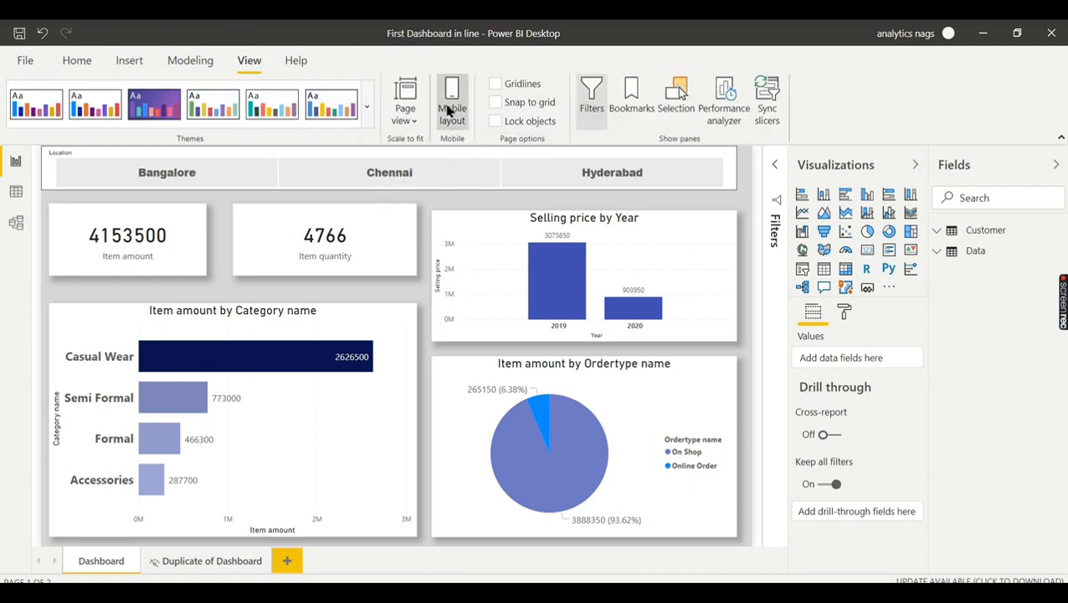
{"action": "left_click", "coordinate": [452, 100]}
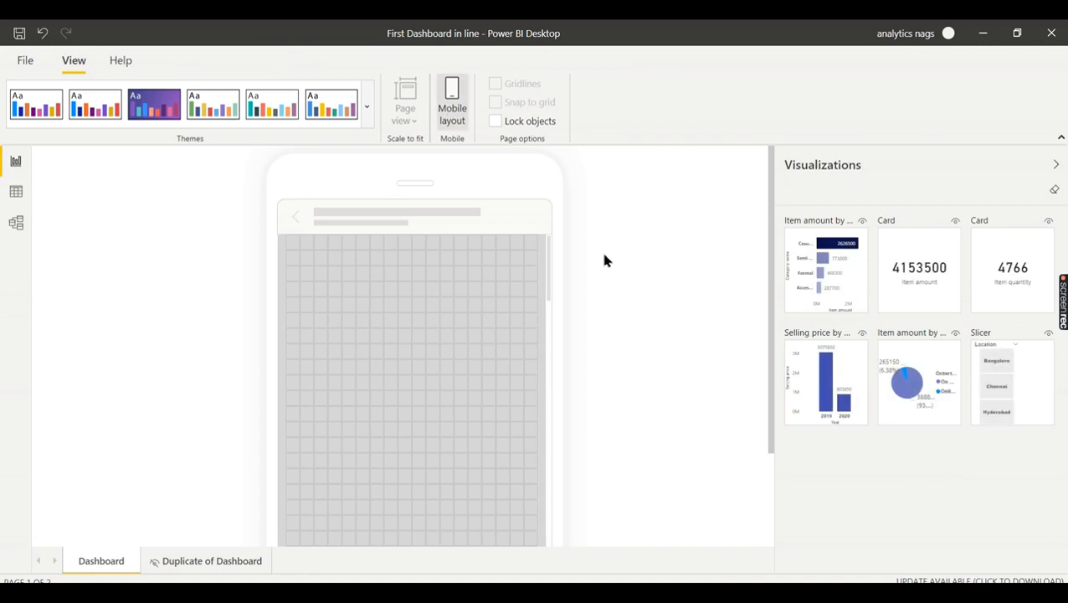
{"action": "mouse_move", "coordinate": [772, 196]}
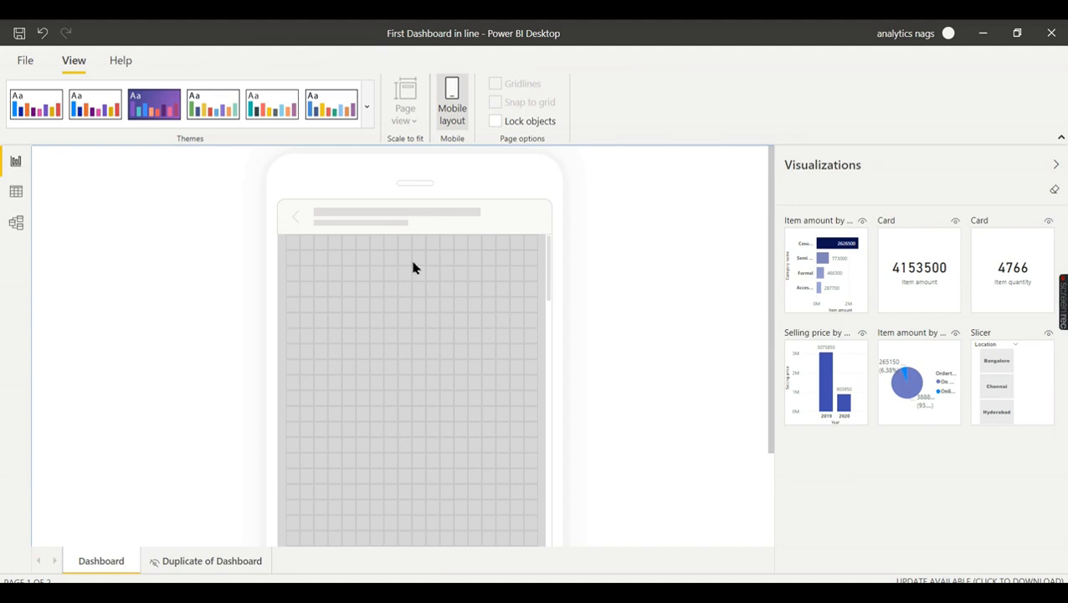
{"action": "mouse_move", "coordinate": [415, 281]}
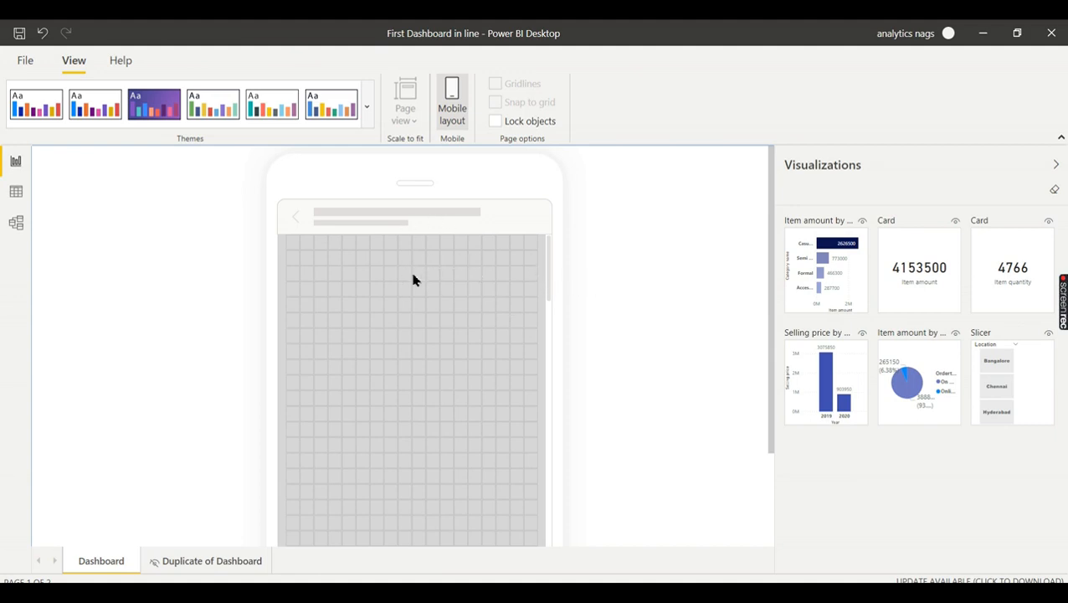
{"action": "mouse_move", "coordinate": [809, 344]}
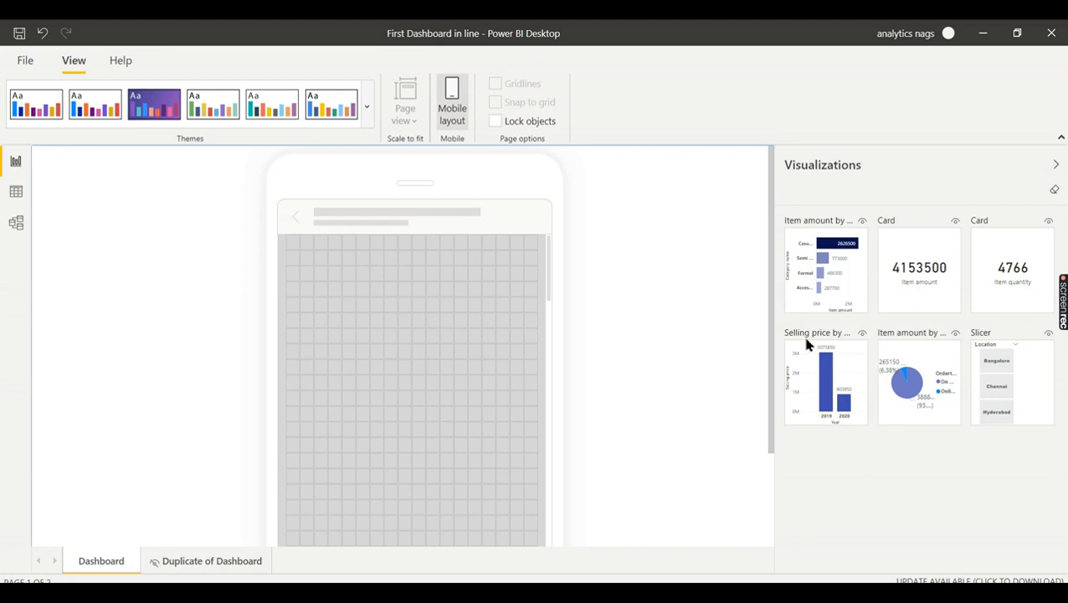
{"action": "mouse_move", "coordinate": [1039, 362]}
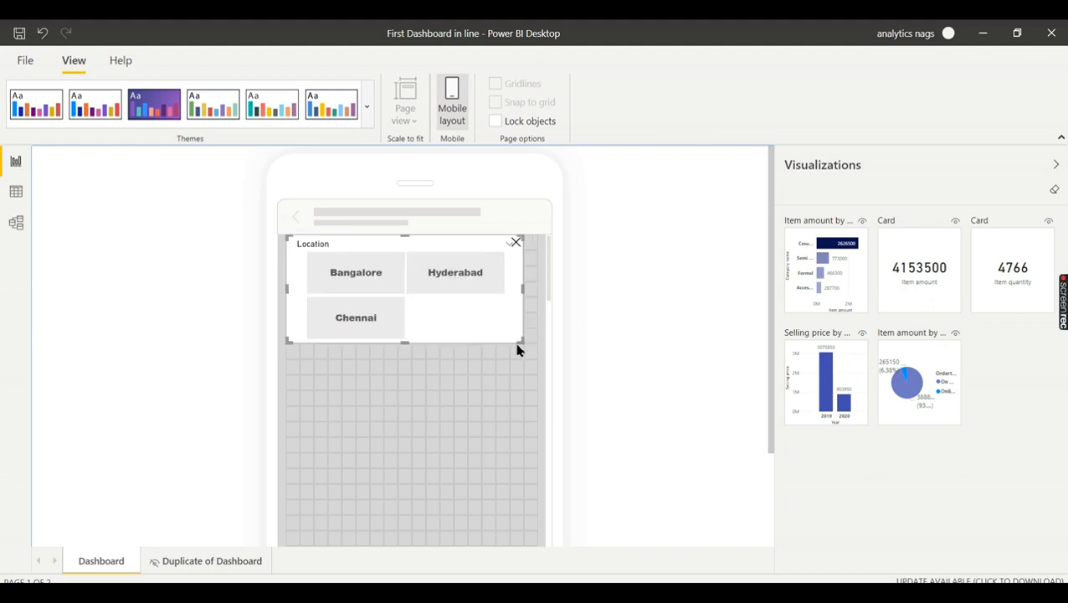
{"action": "mouse_move", "coordinate": [934, 290]}
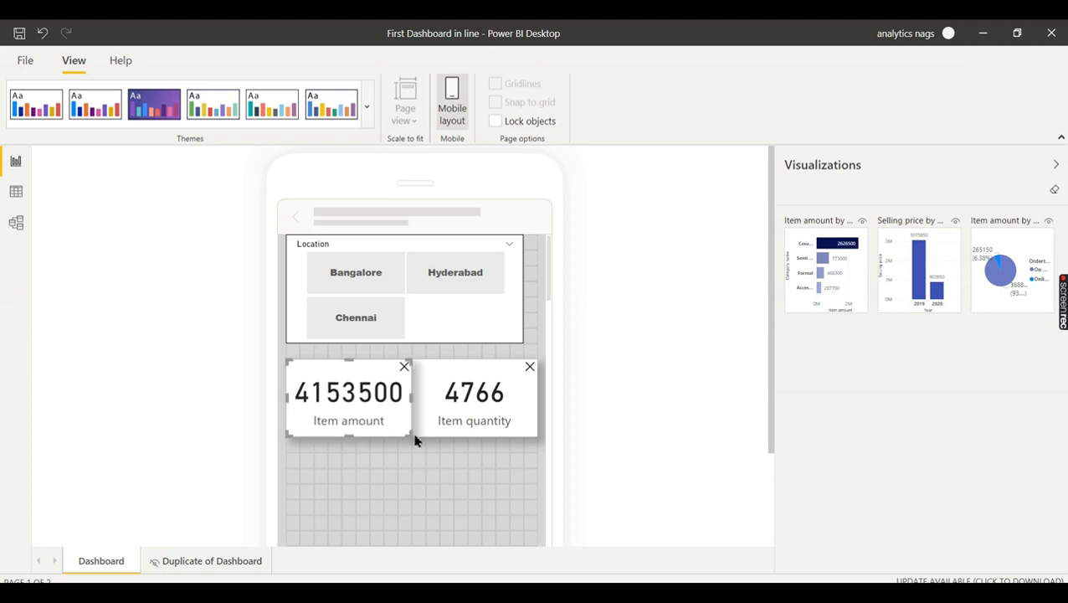
- Stretch the Item amount card across the phone canvas
{"action": "left_click_drag", "start_coordinate": [474, 394], "coordinate": [463, 439]}
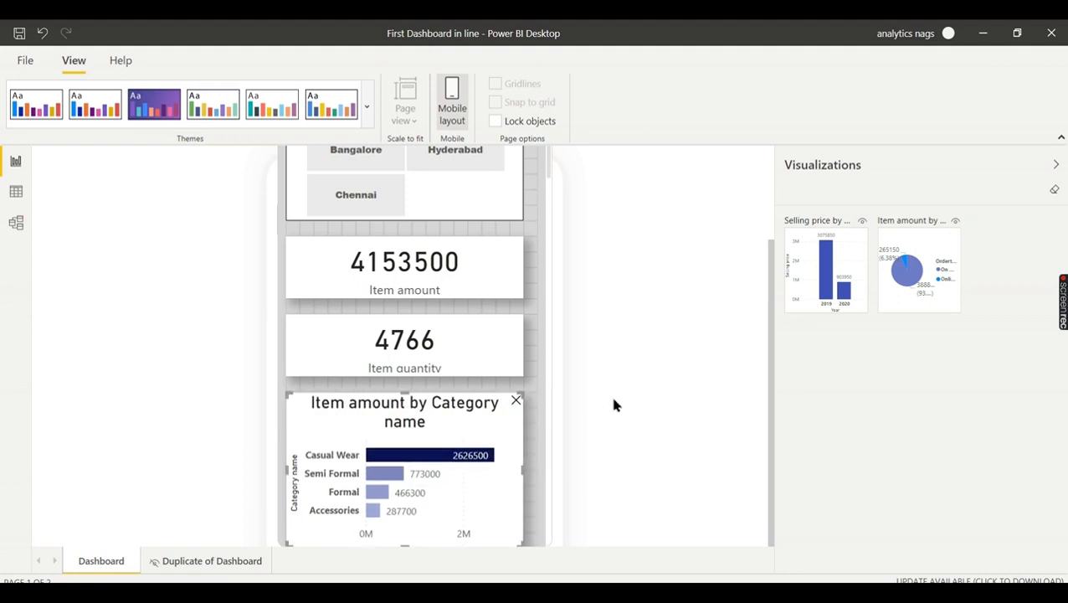
{"action": "mouse_move", "coordinate": [418, 50]}
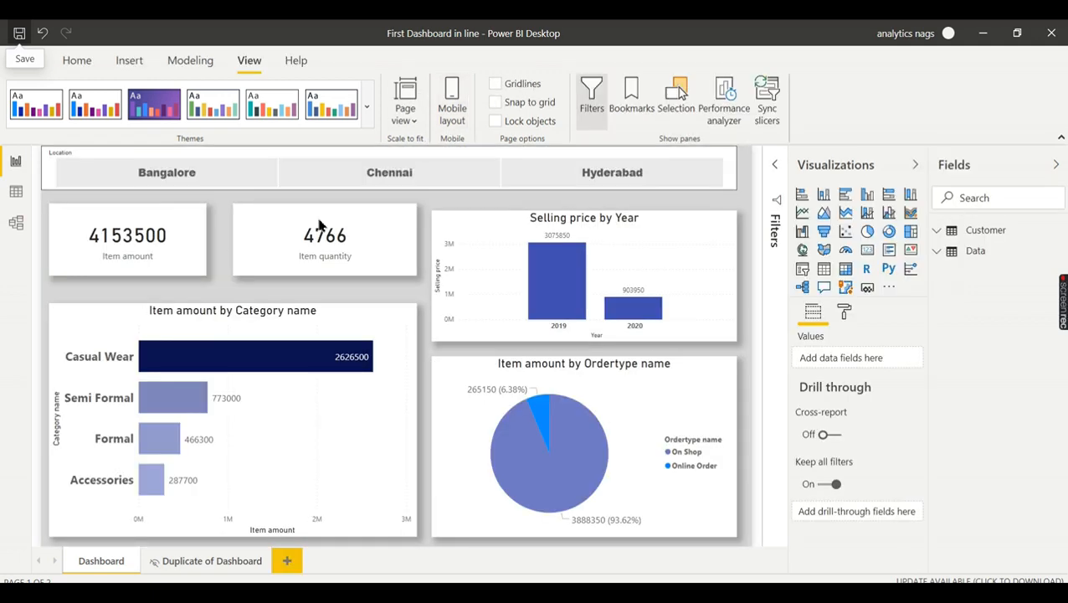
{"action": "mouse_move", "coordinate": [708, 154]}
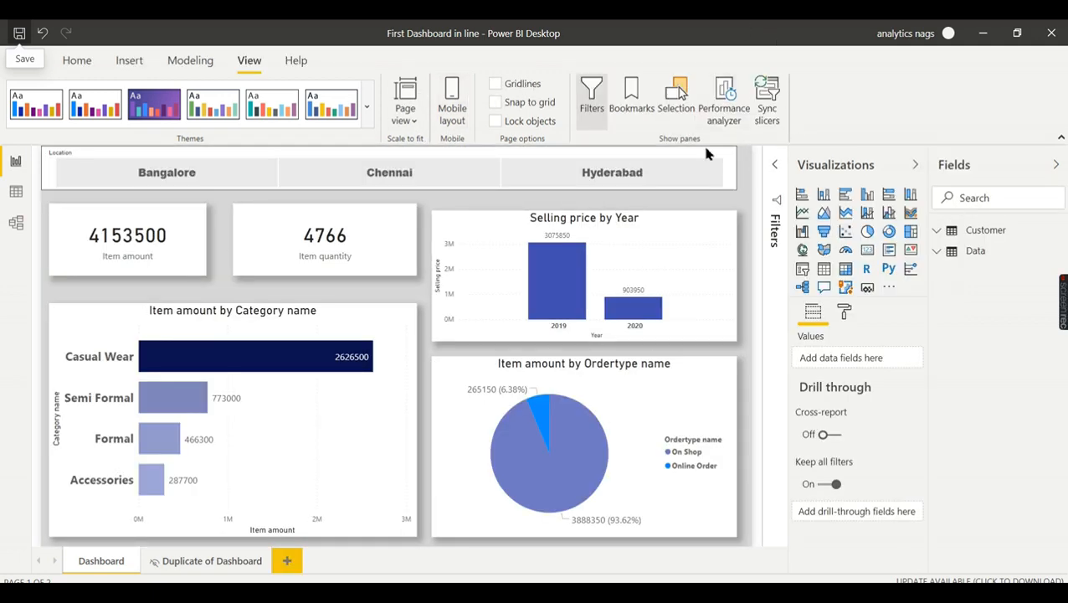
- Add the Ordertype pie chart to the phone layout and toggle Mobile layout off
{"action": "left_click", "coordinate": [452, 100]}
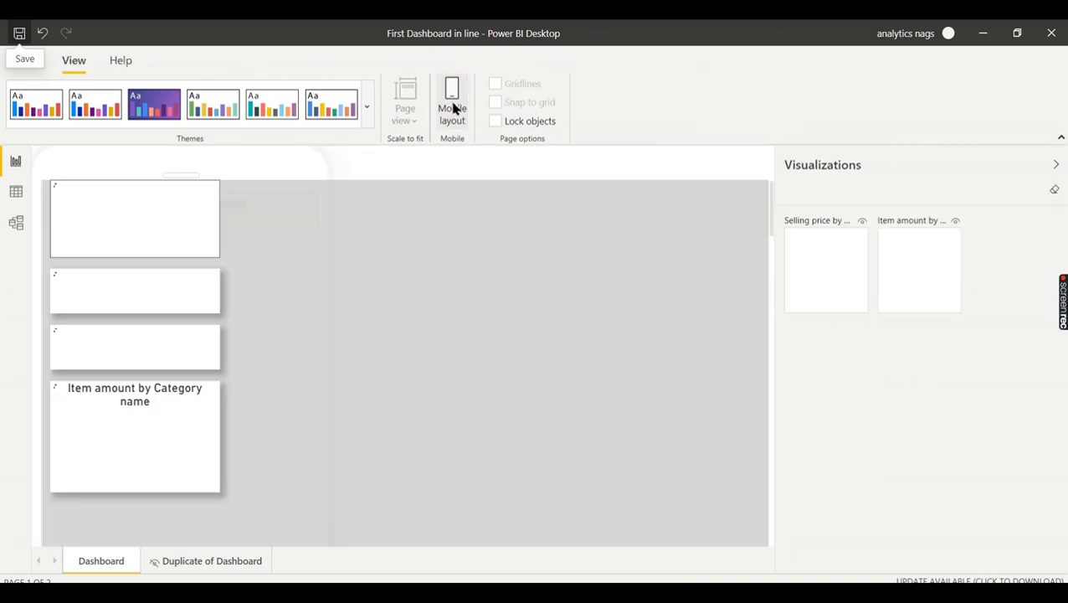
{"action": "left_click", "coordinate": [452, 100]}
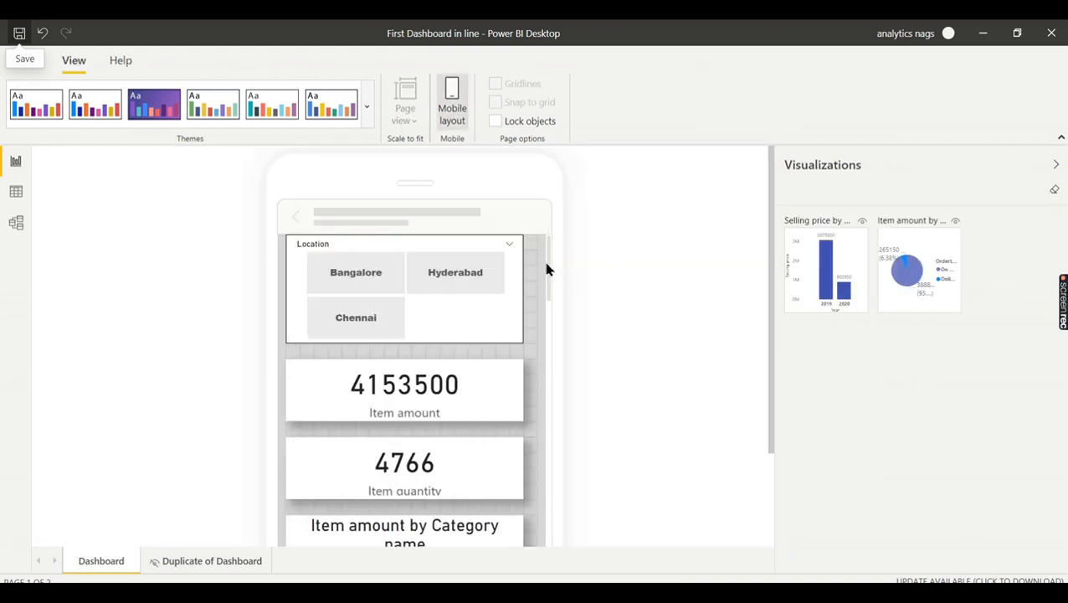
{"action": "scroll", "scroll_direction": "down", "scroll_amount": 3}
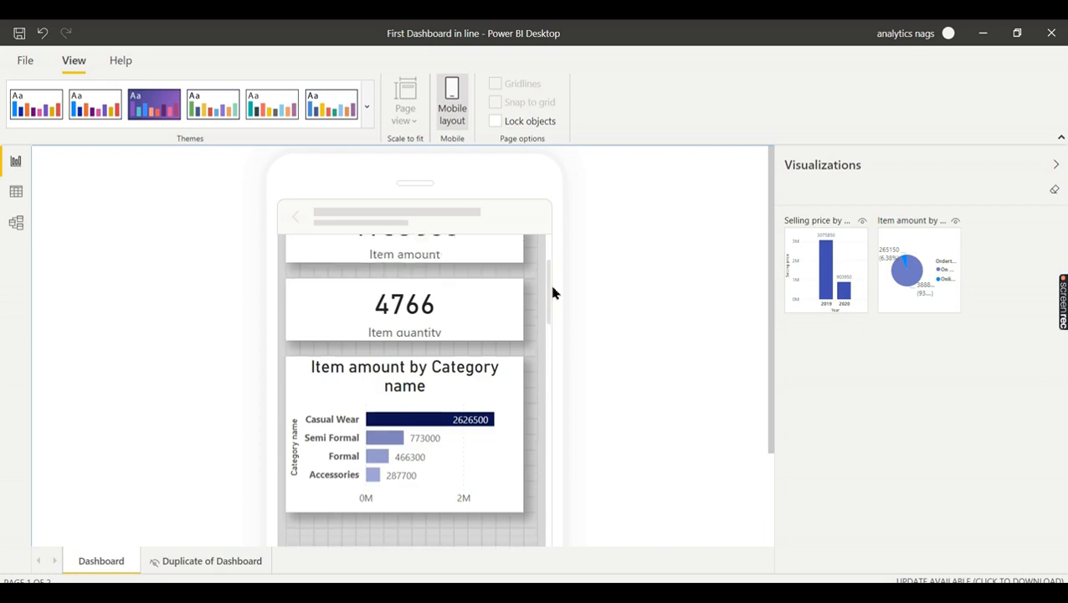
{"action": "scroll", "scroll_direction": "down", "scroll_amount": 3}
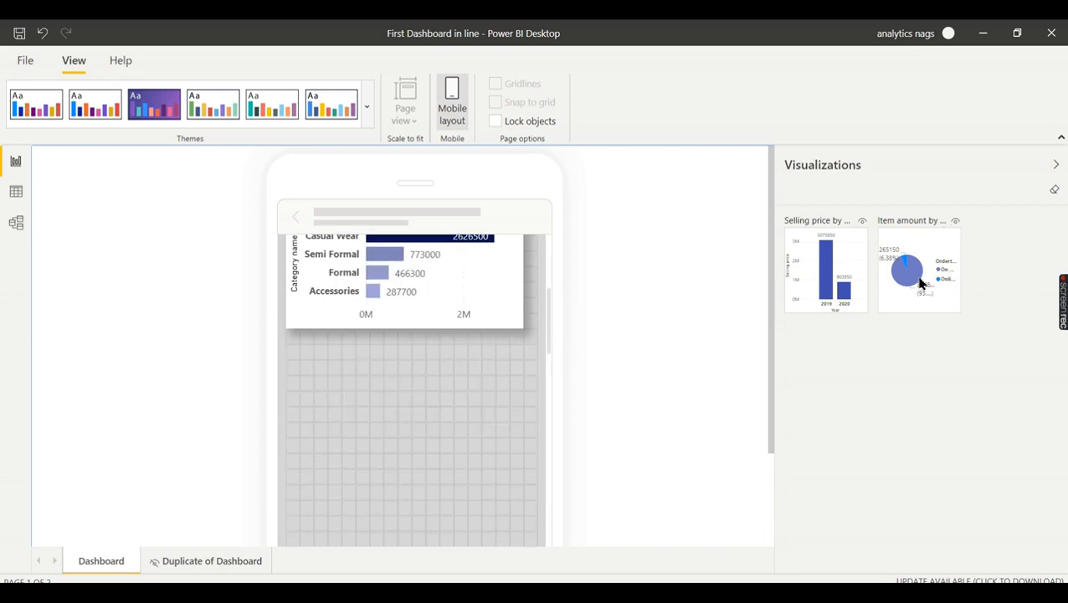
{"action": "left_click_drag", "start_coordinate": [919, 268], "coordinate": [327, 393]}
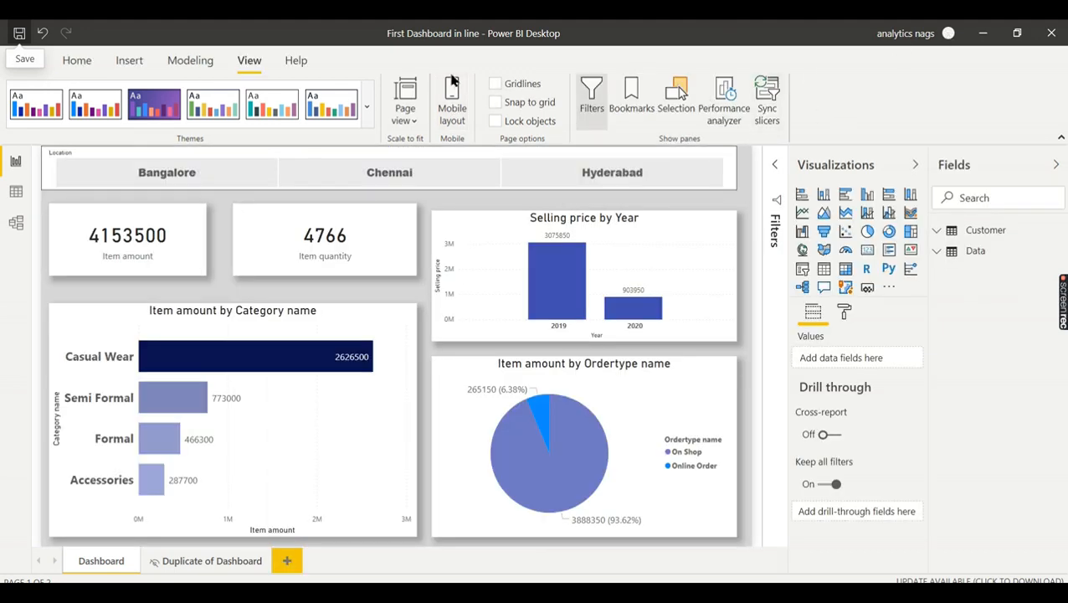
- Publish the report, replace the existing dataset, and dismiss the success message
{"action": "left_click", "coordinate": [76, 60]}
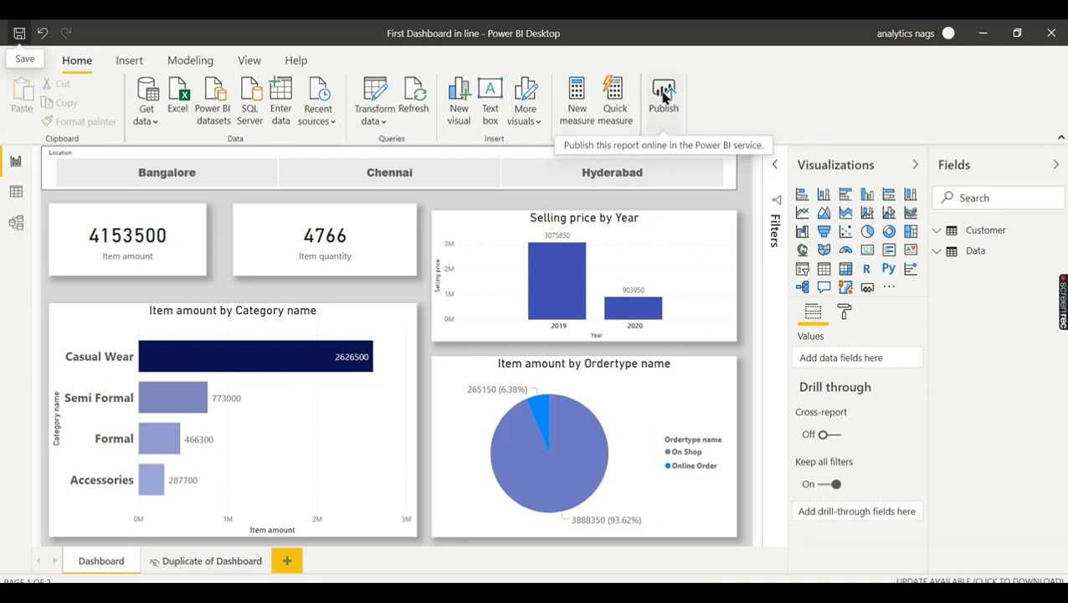
{"action": "mouse_move", "coordinate": [802, 123]}
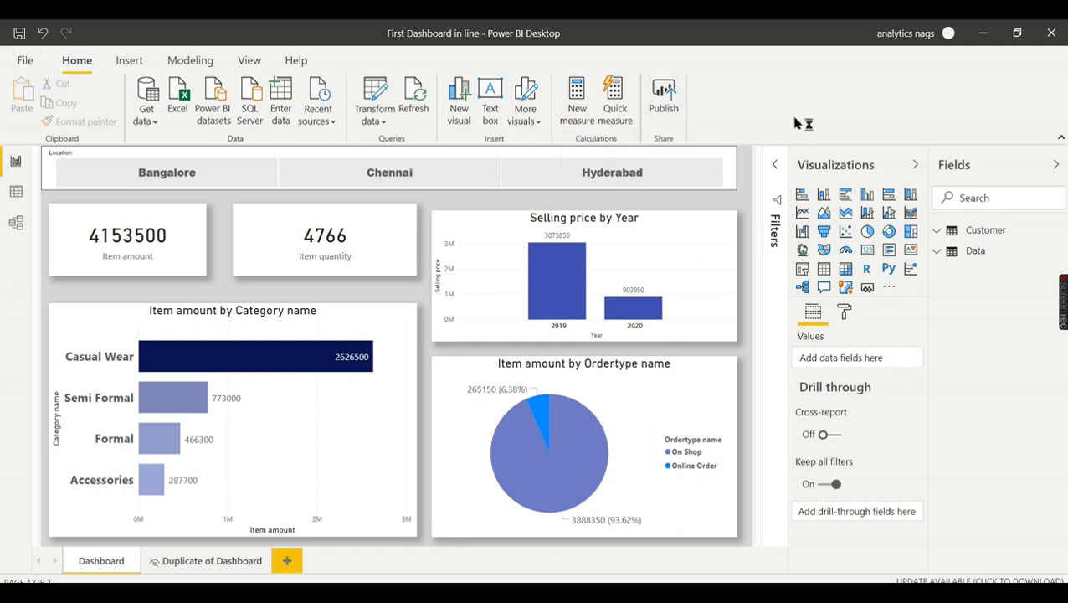
{"action": "left_click", "coordinate": [663, 97]}
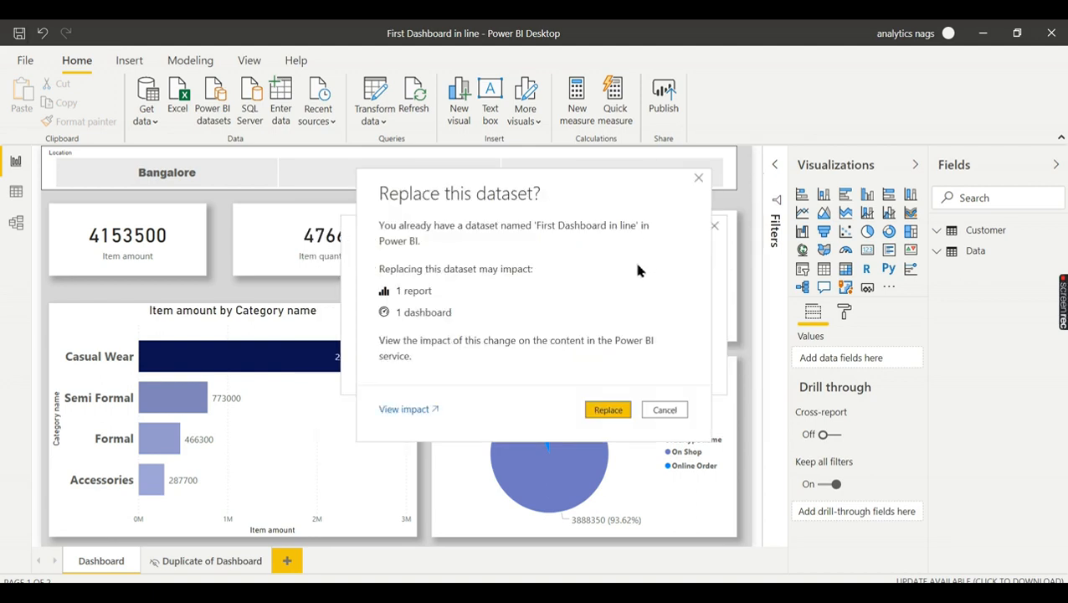
{"action": "mouse_move", "coordinate": [551, 300]}
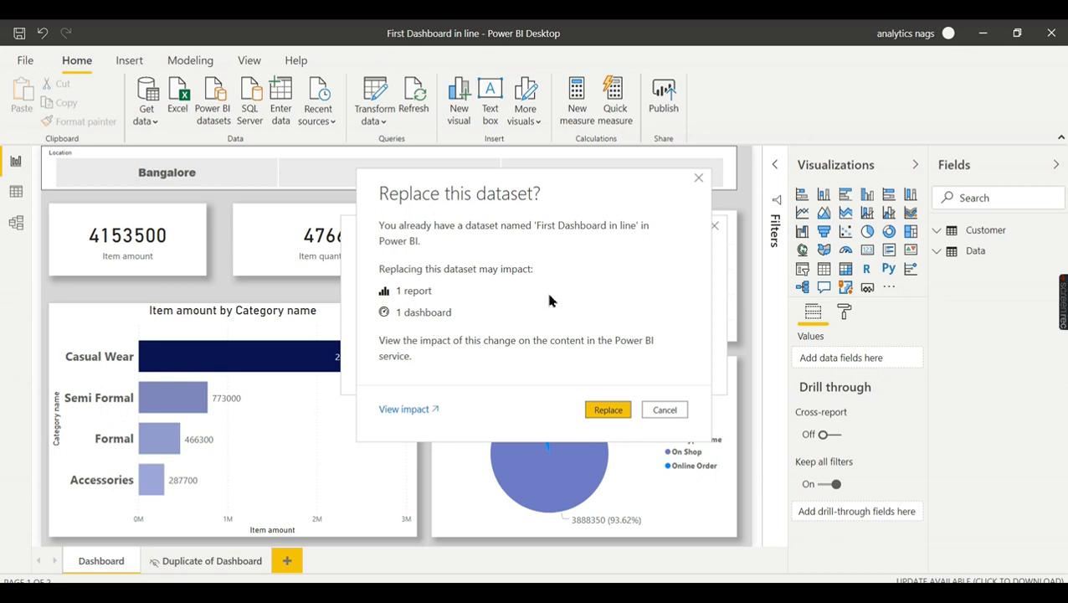
{"action": "left_click", "coordinate": [608, 410]}
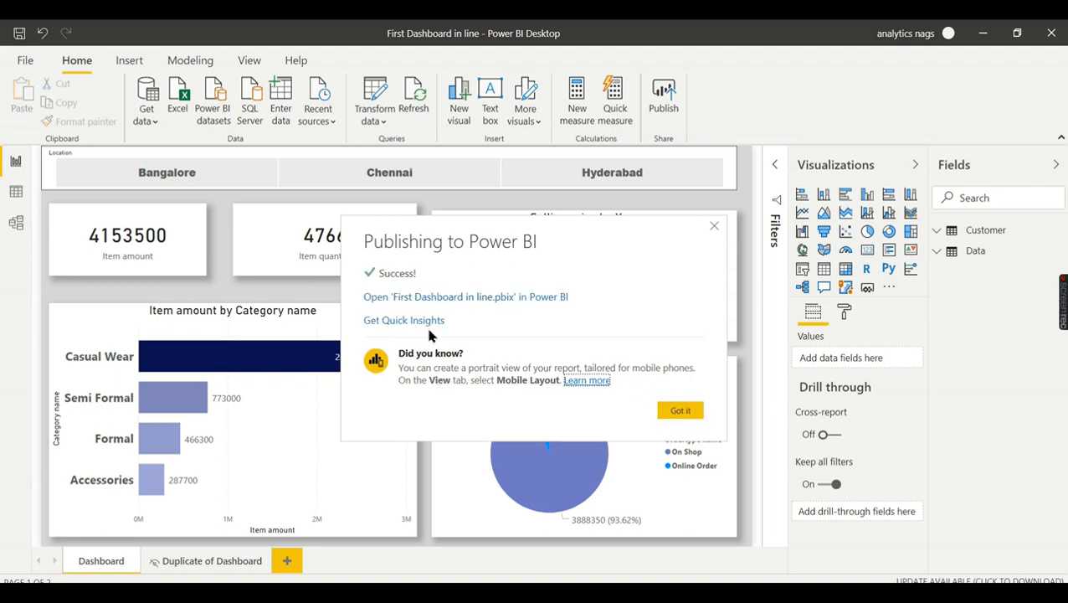
{"action": "mouse_move", "coordinate": [691, 378]}
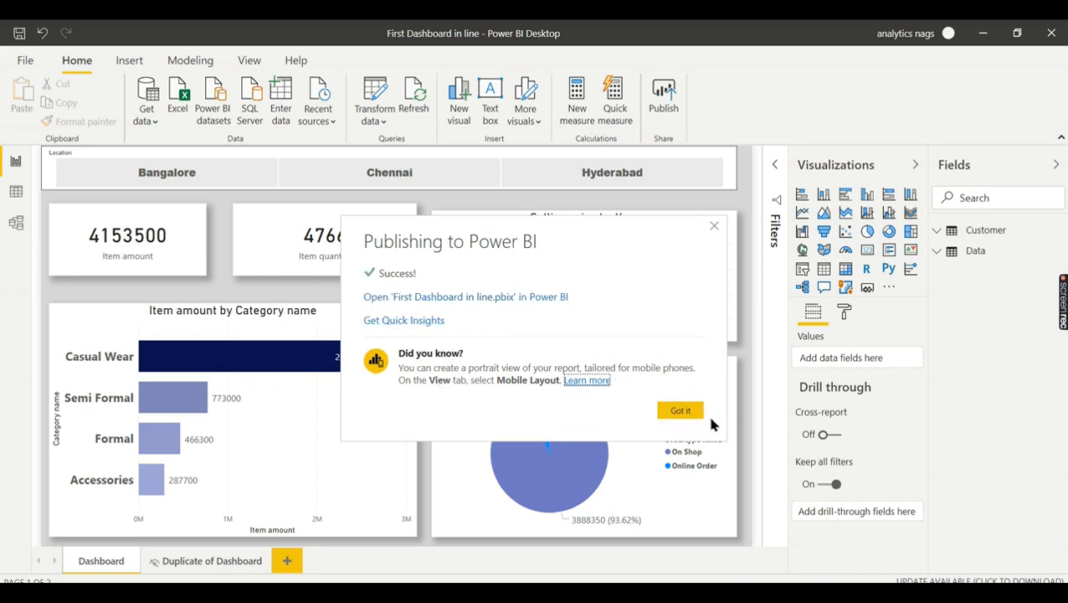
{"action": "left_click", "coordinate": [680, 410]}
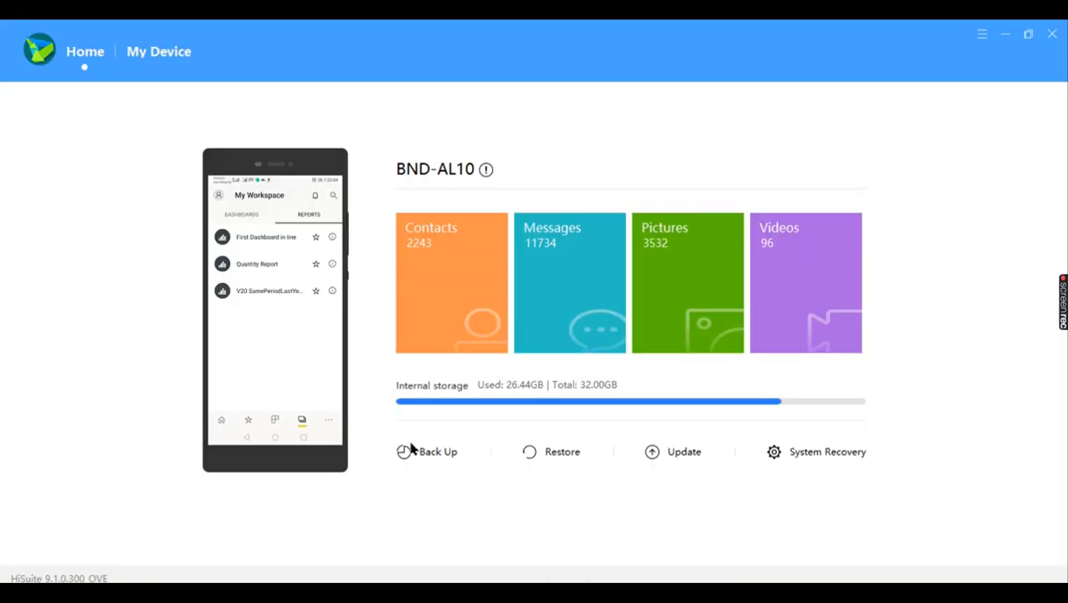
{"action": "mouse_move", "coordinate": [516, 100]}
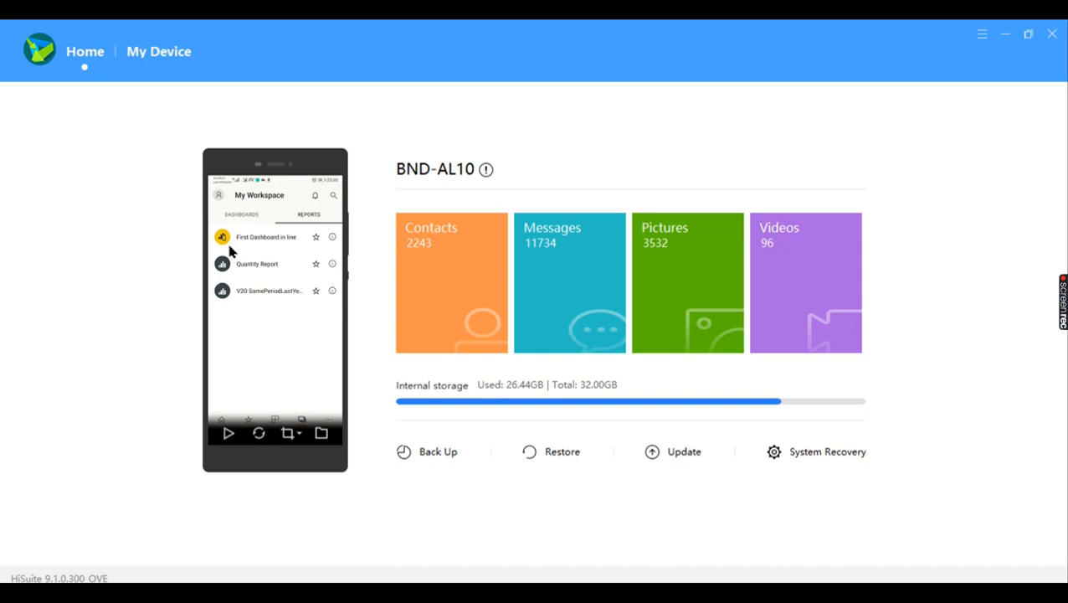
{"action": "mouse_move", "coordinate": [284, 271]}
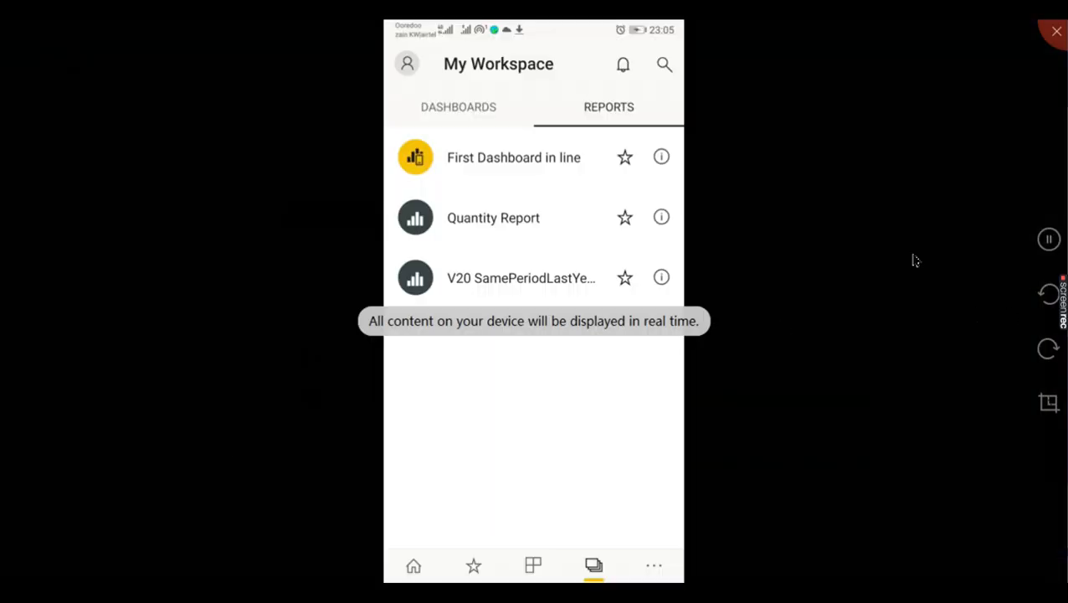
{"action": "mouse_move", "coordinate": [467, 173]}
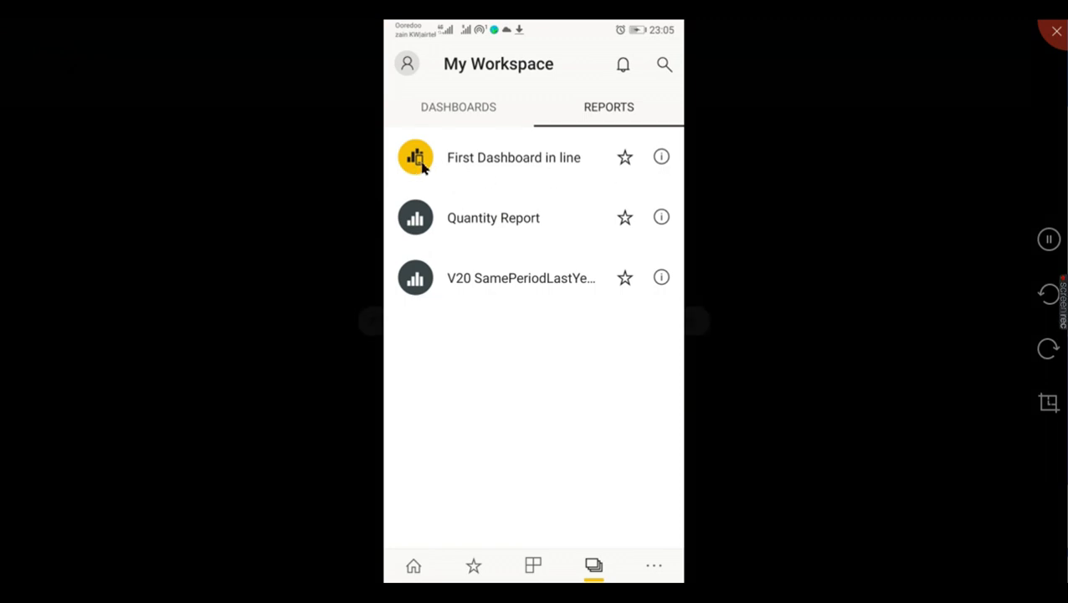
{"action": "mouse_move", "coordinate": [435, 170]}
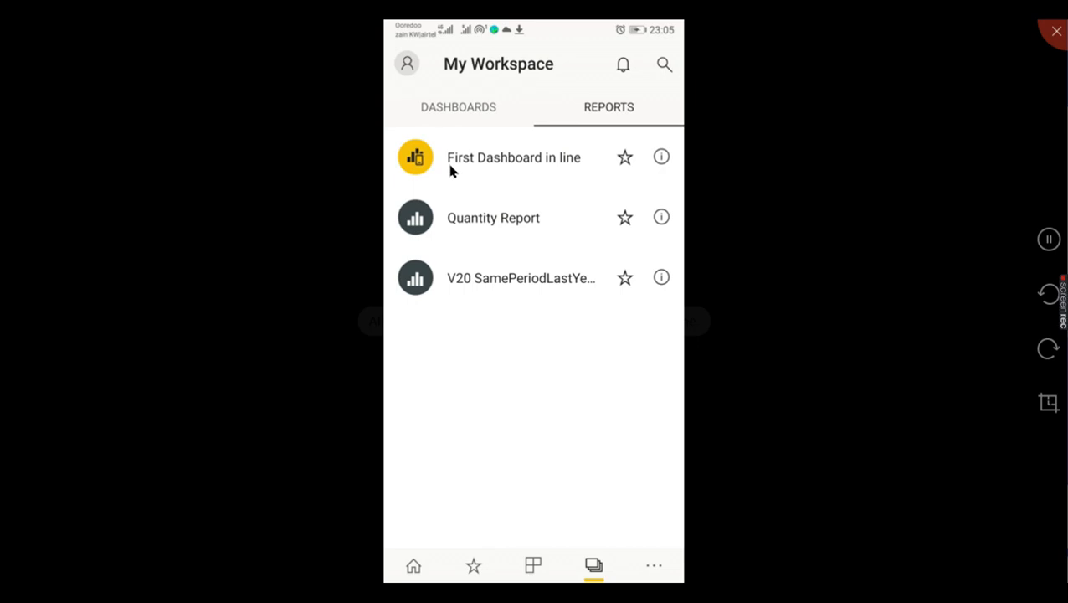
- Open First Dashboard in line from the Reports list
{"action": "left_click", "coordinate": [513, 158]}
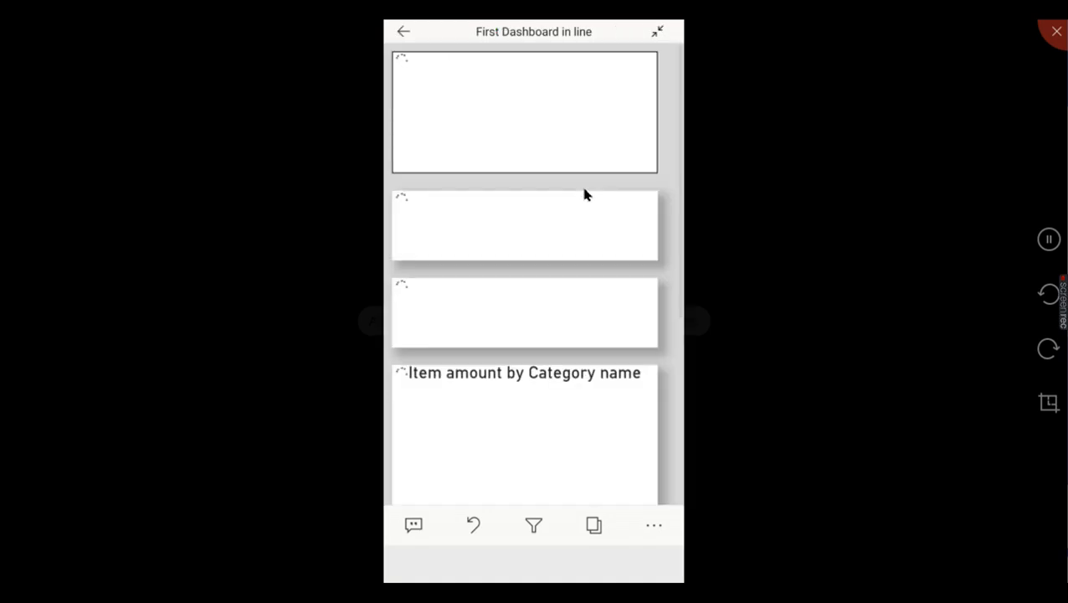
{"action": "scroll", "scroll_direction": "down", "scroll_amount": 3}
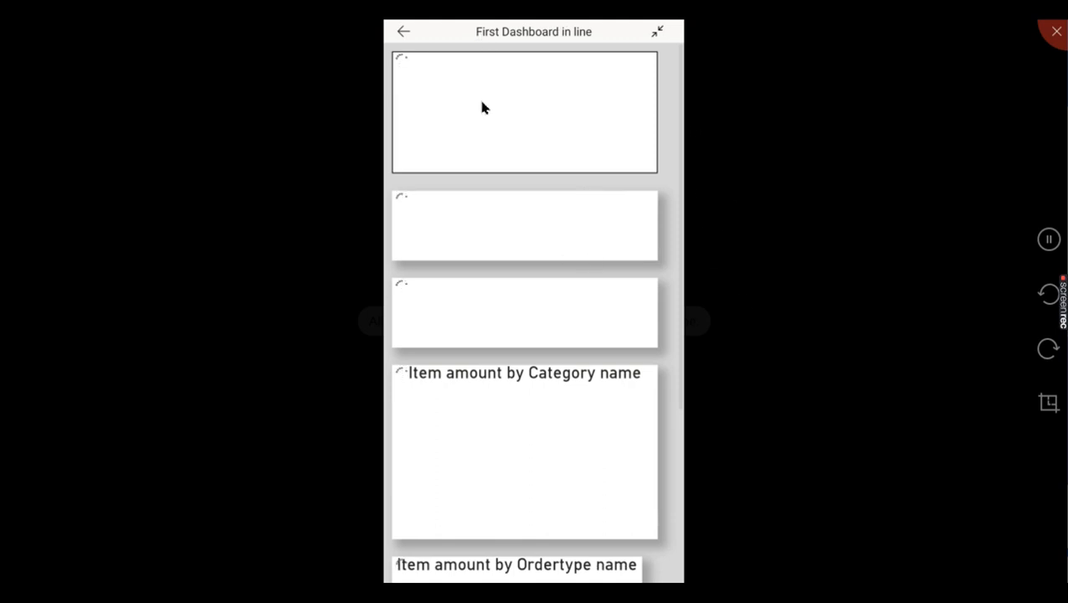
{"action": "mouse_move", "coordinate": [601, 137]}
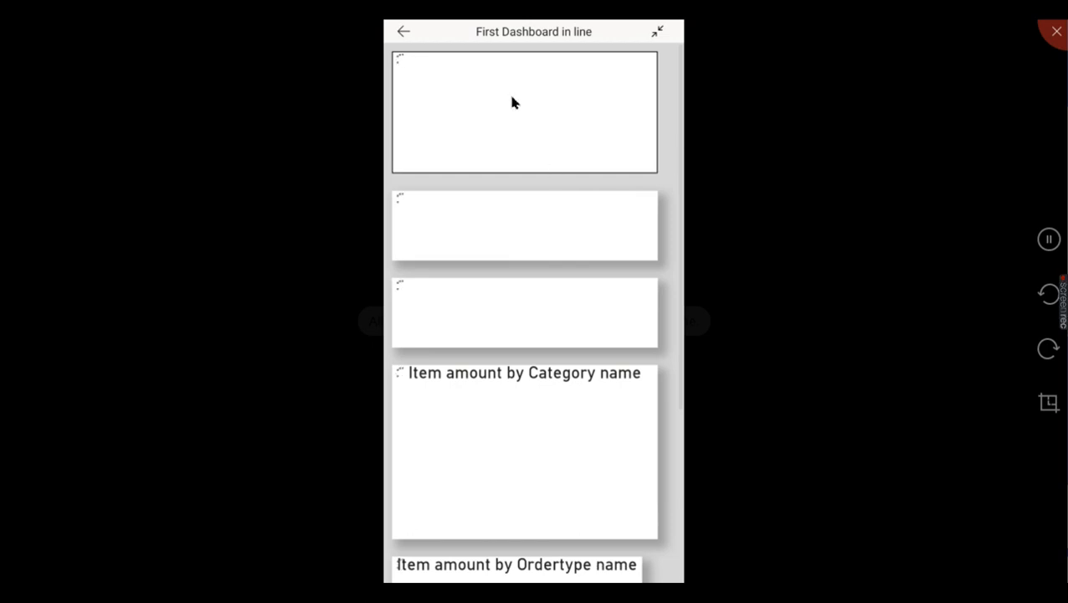
{"action": "mouse_move", "coordinate": [539, 256]}
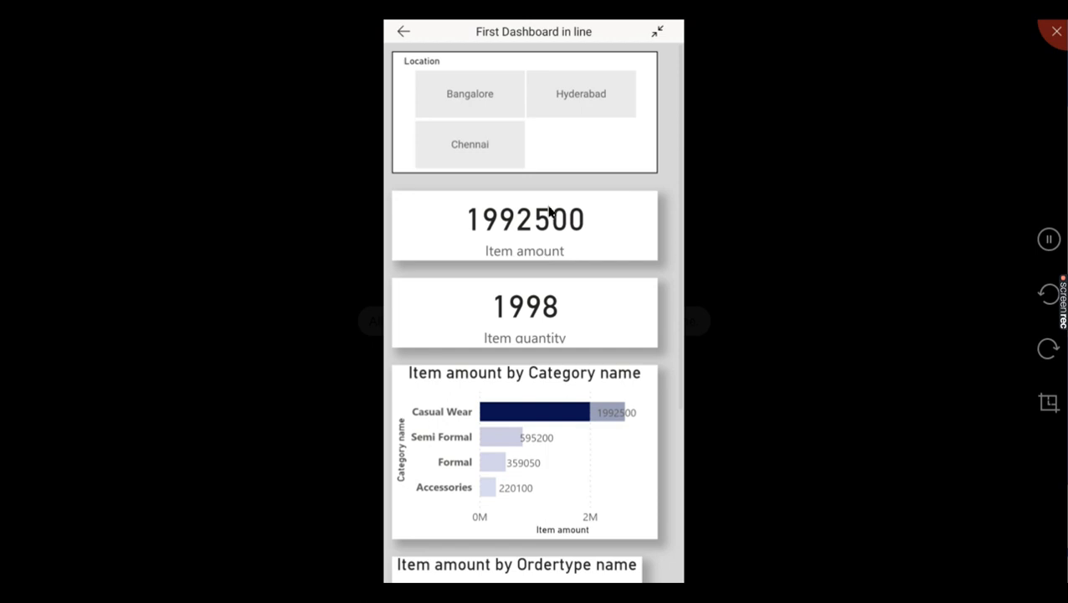
{"action": "mouse_move", "coordinate": [571, 256]}
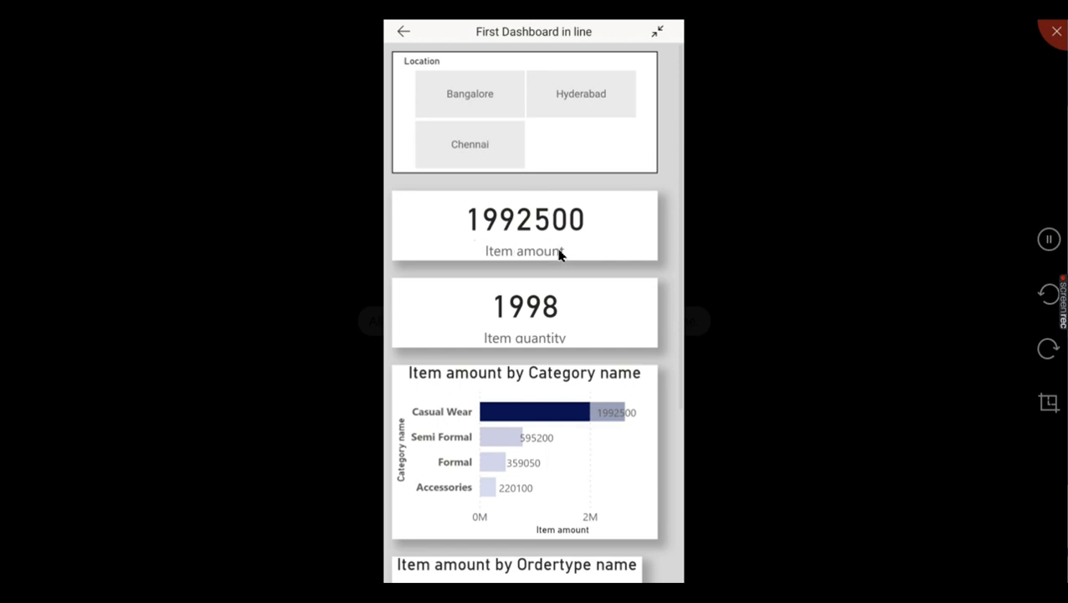
{"action": "scroll", "scroll_direction": "down", "scroll_amount": 3}
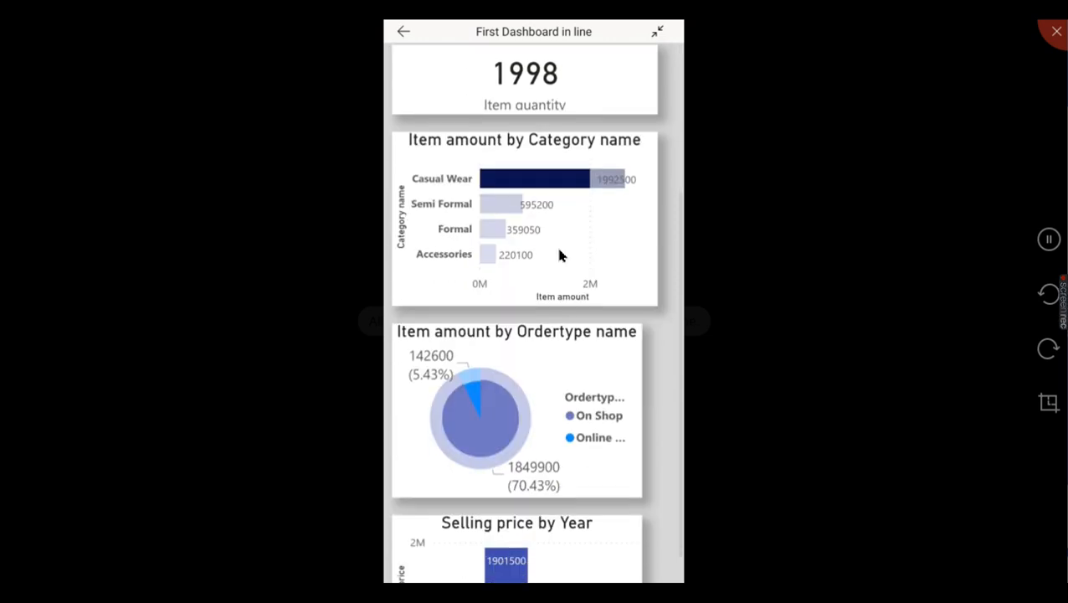
{"action": "scroll", "scroll_direction": "down", "scroll_amount": 3}
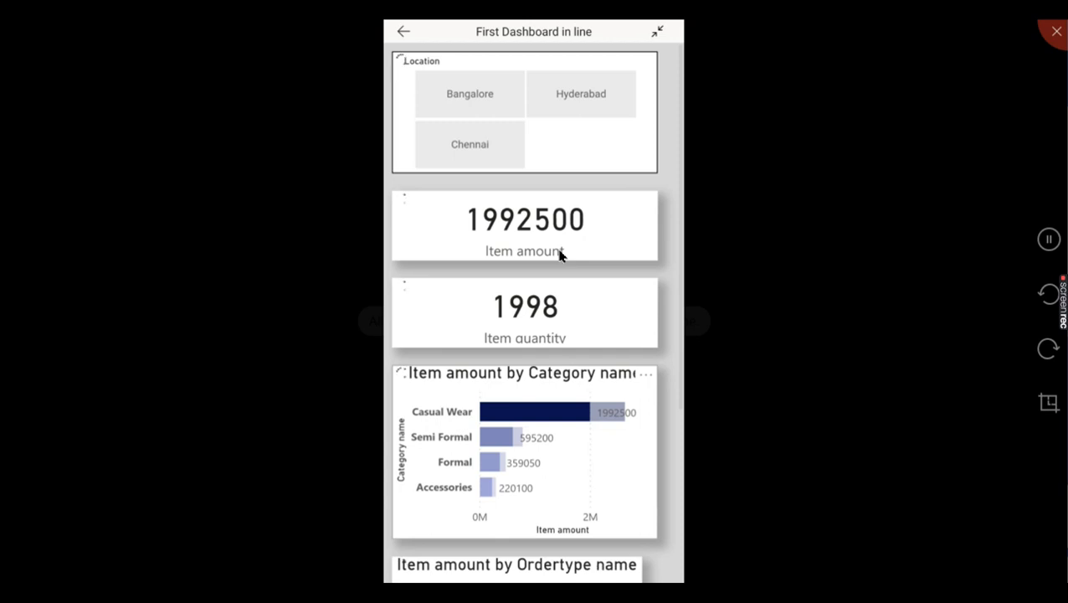
{"action": "scroll", "scroll_direction": "down", "scroll_amount": 3}
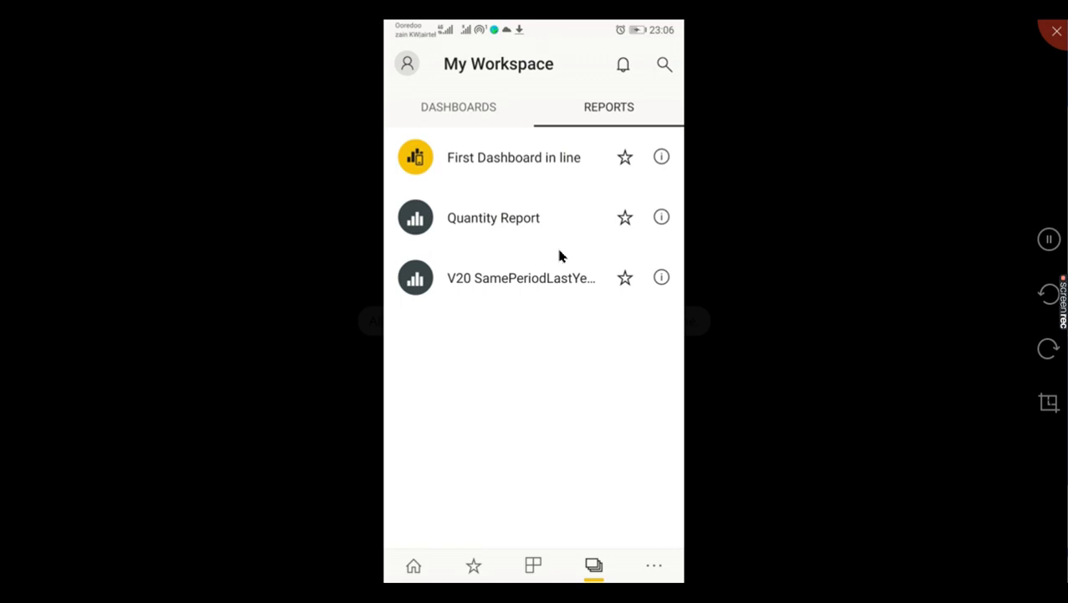
{"action": "left_click", "coordinate": [513, 158]}
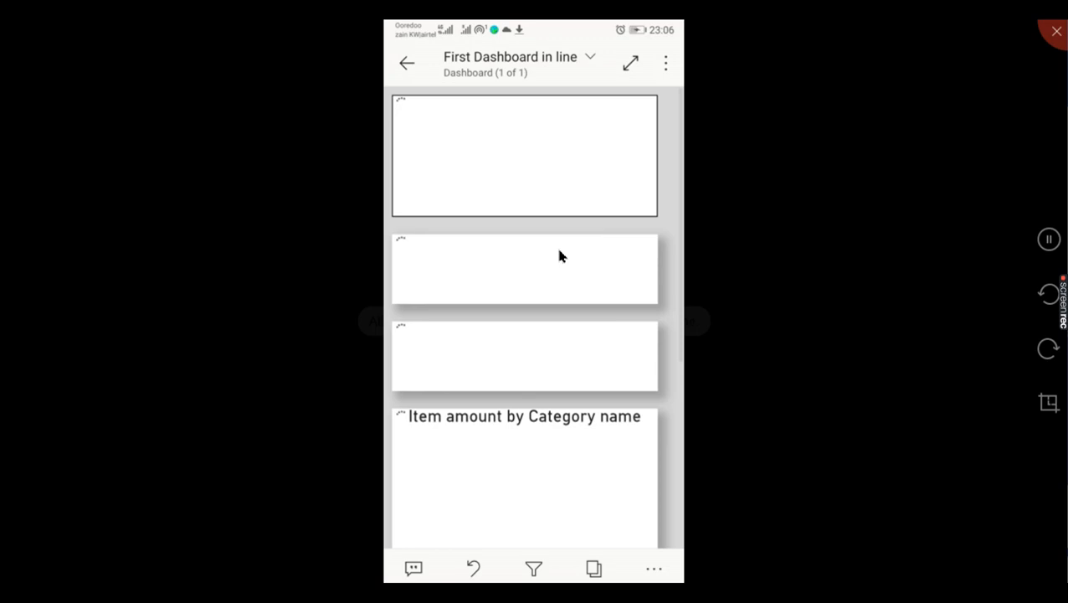